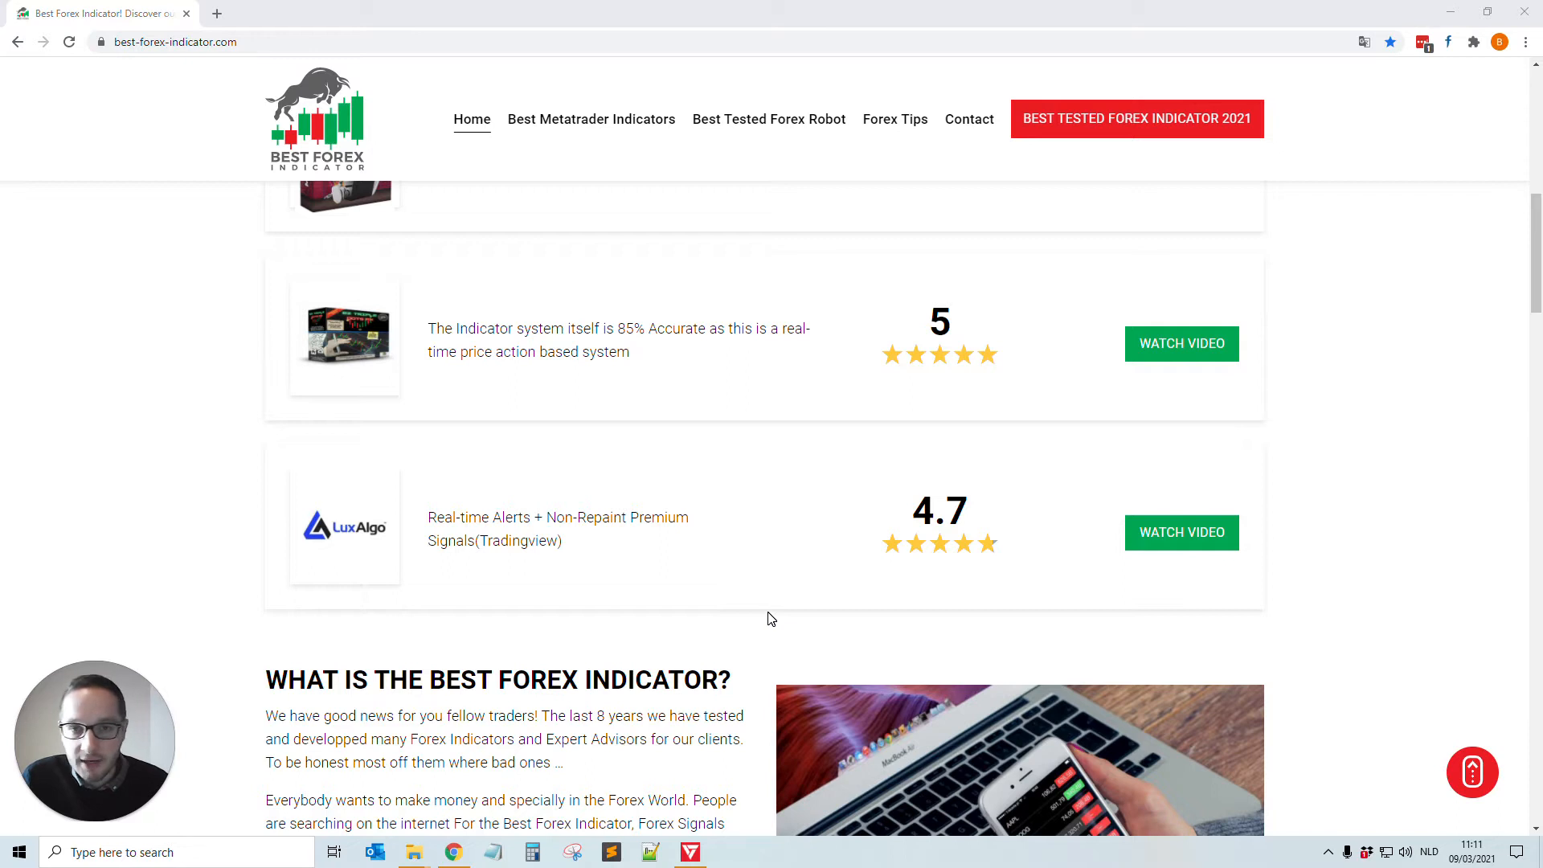
mouse_move(659, 505)
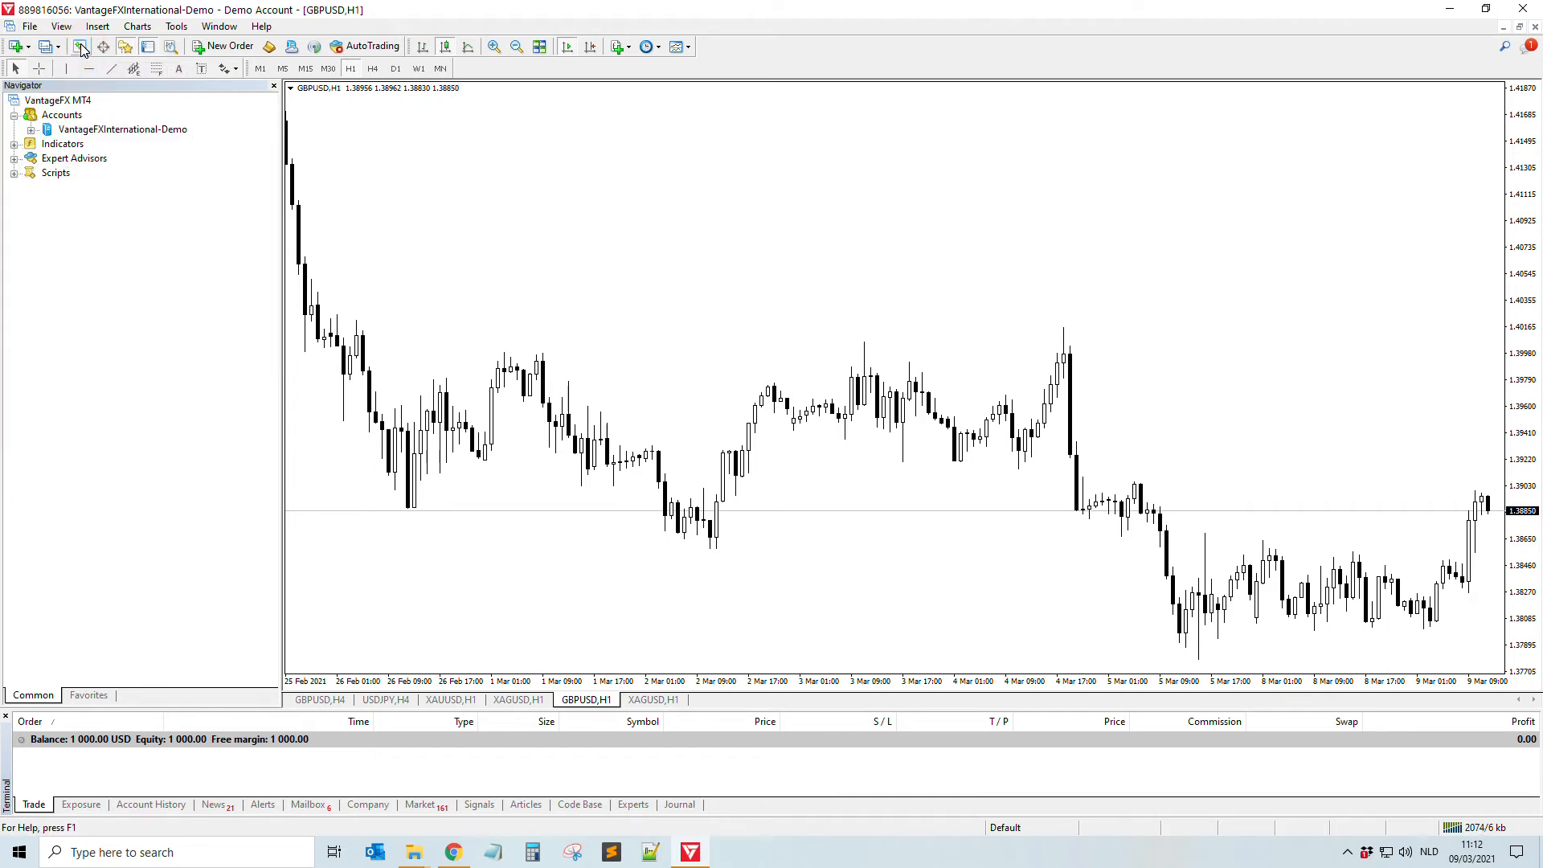
mouse_move(77, 47)
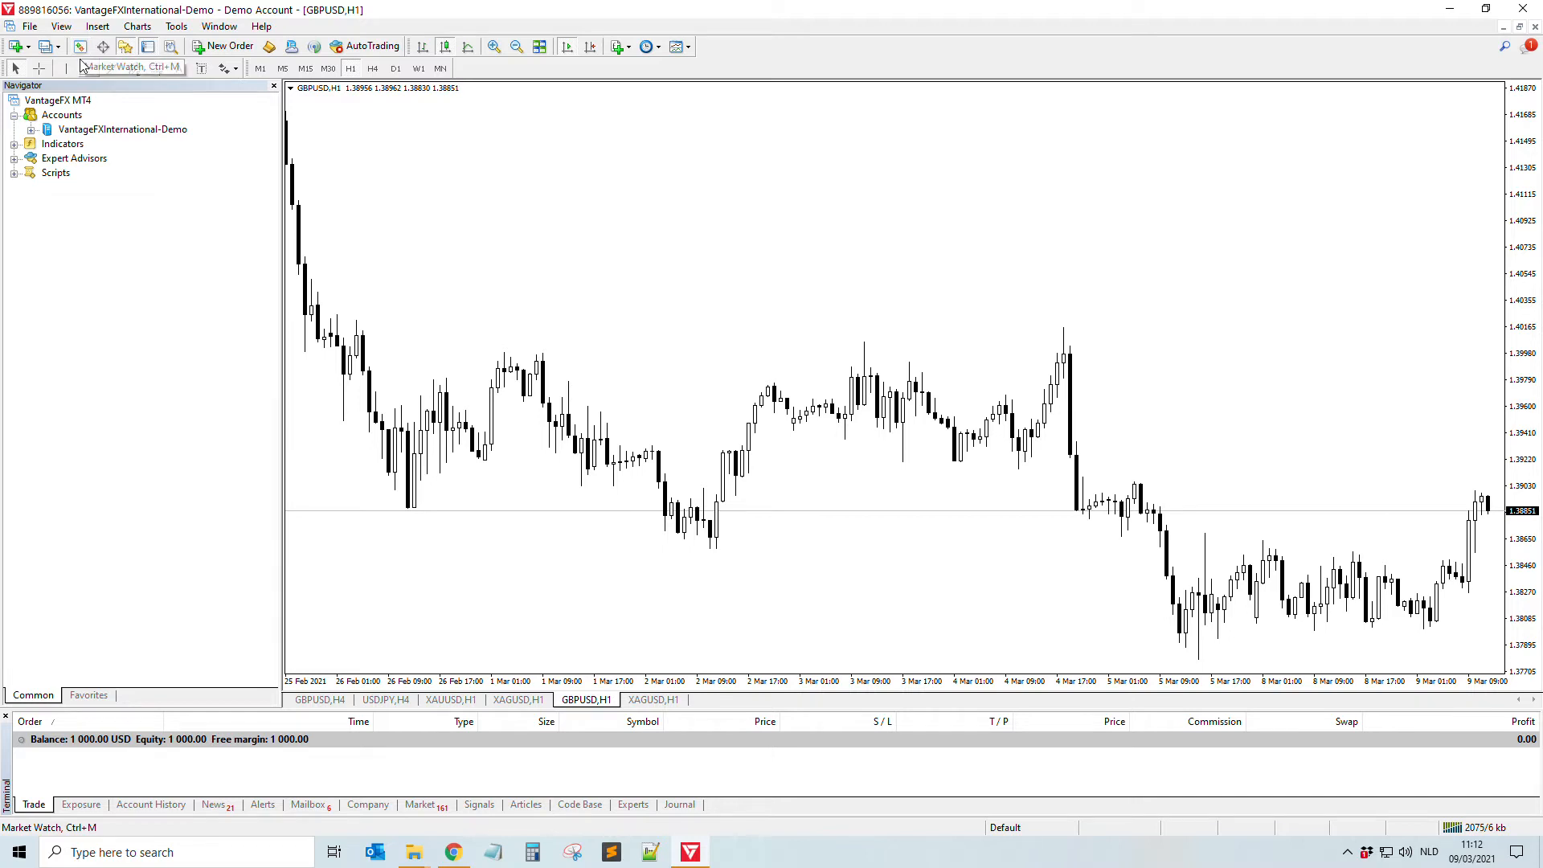
Step: Show the Market Watch panel with live bid and ask prices beside the GBPUSD chart
left_click(80, 45)
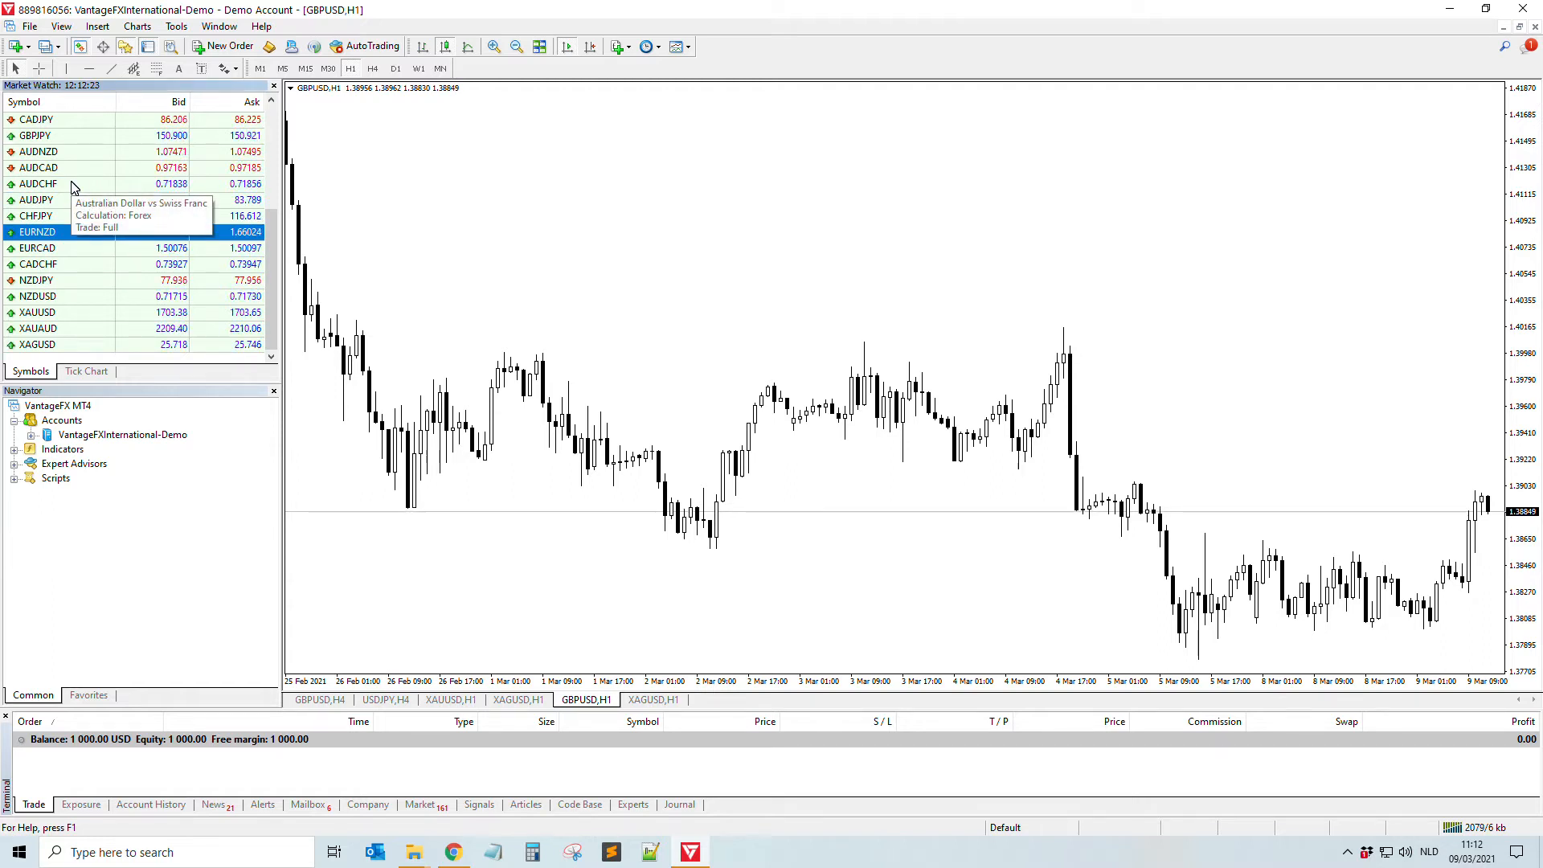
Step: Browse the Symbols catalogue from Market Watch and expand the CFD's index group
right_click(72, 184)
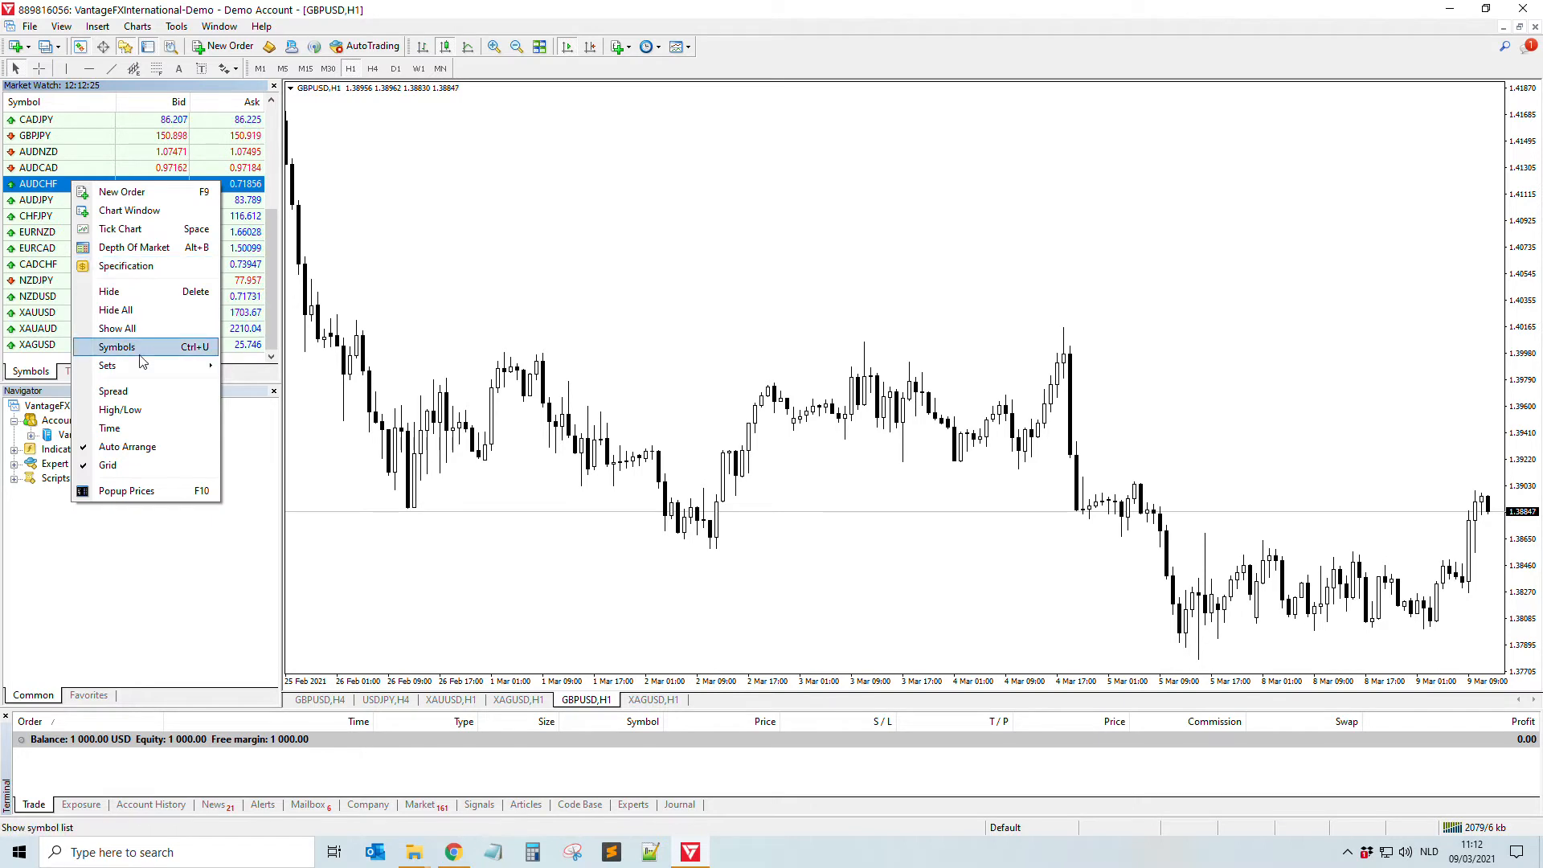
left_click(116, 348)
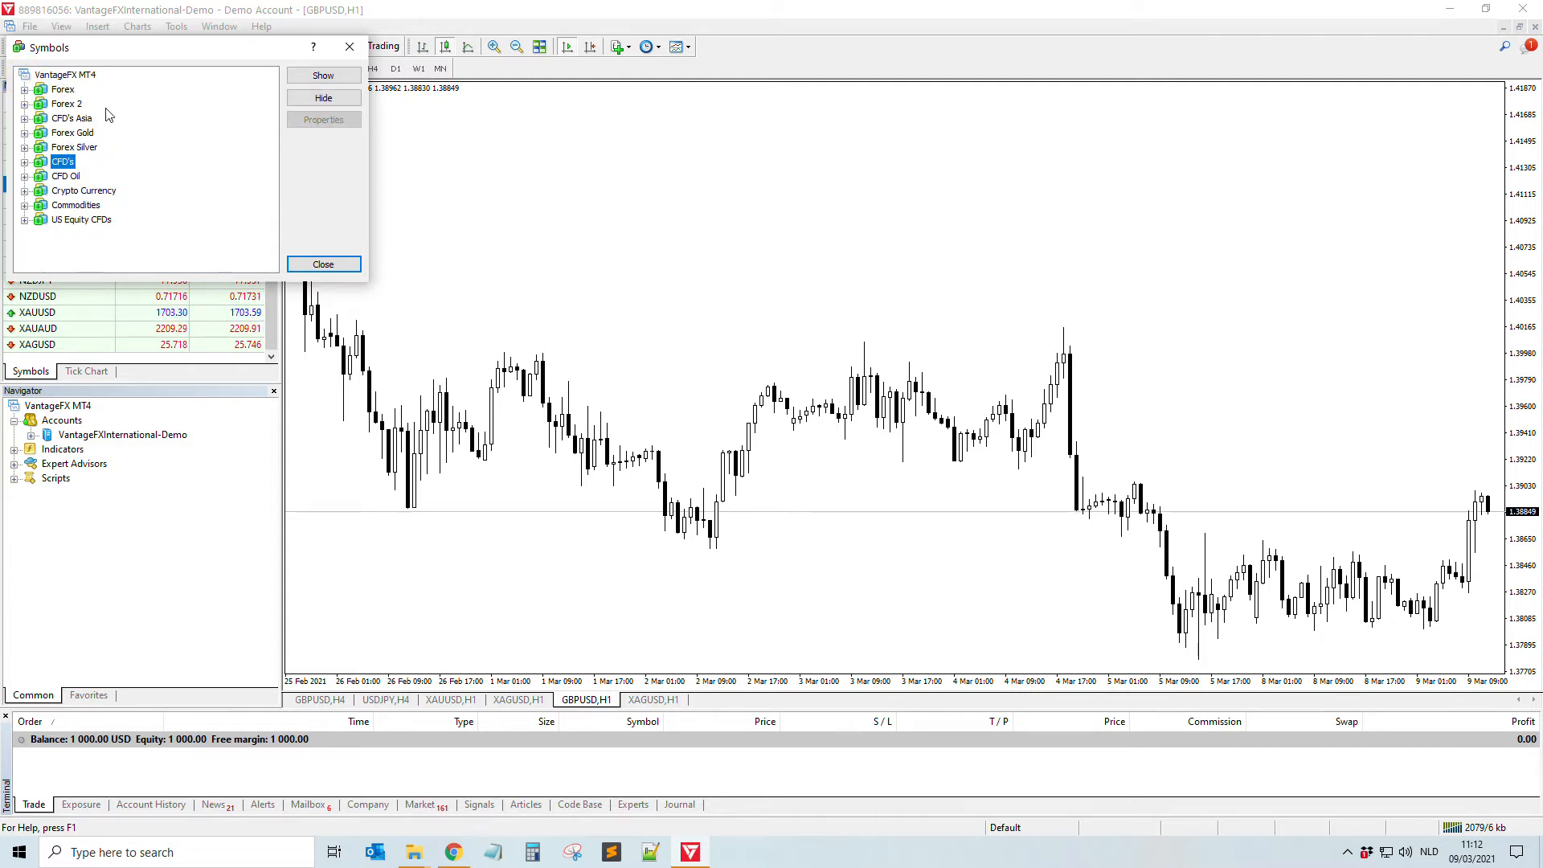
mouse_move(83, 146)
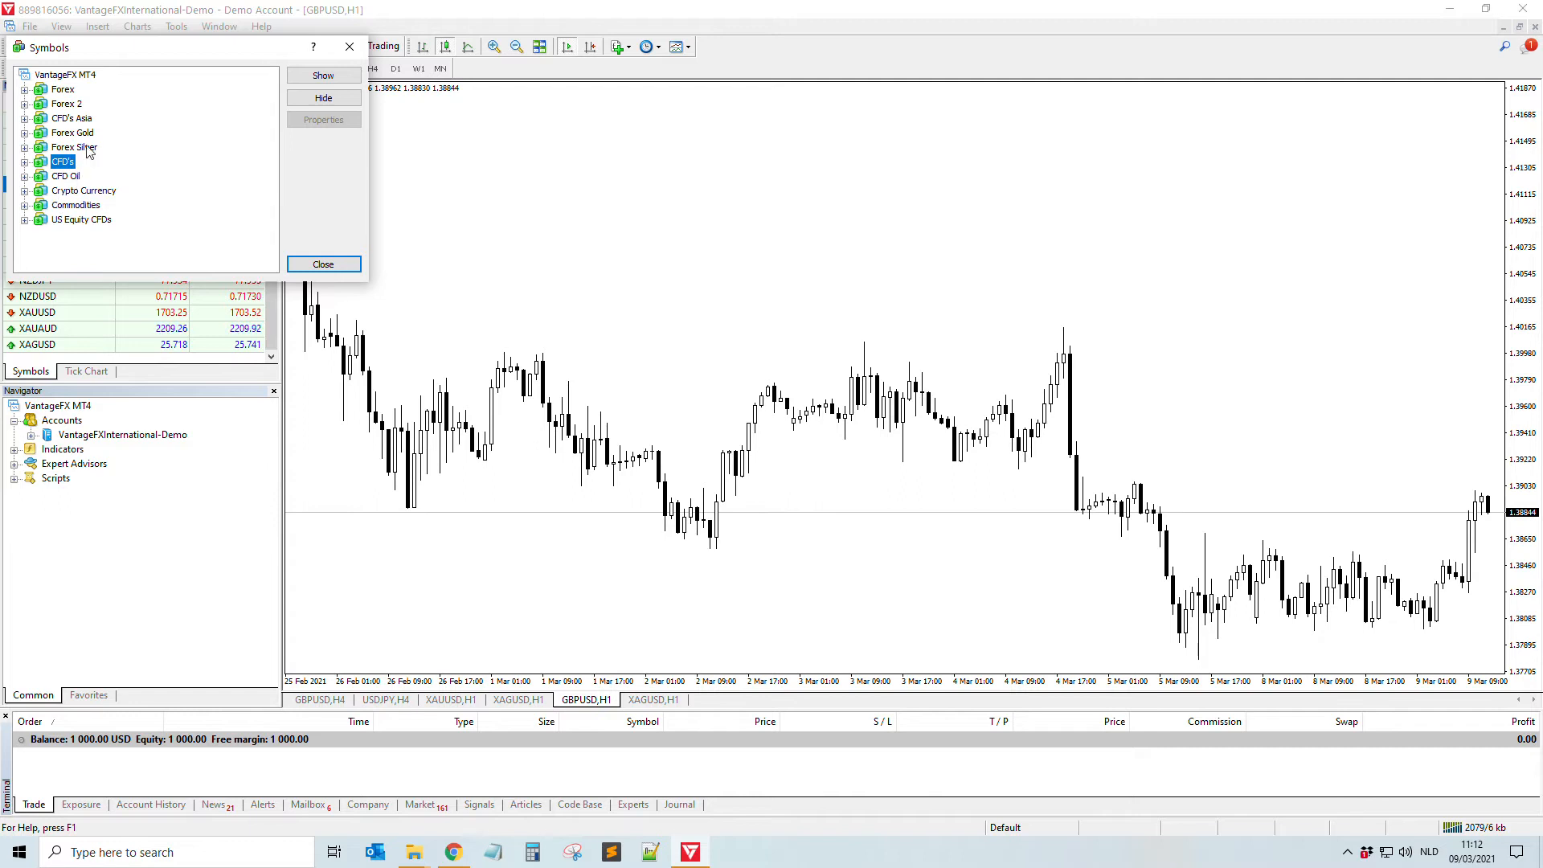
left_click(39, 90)
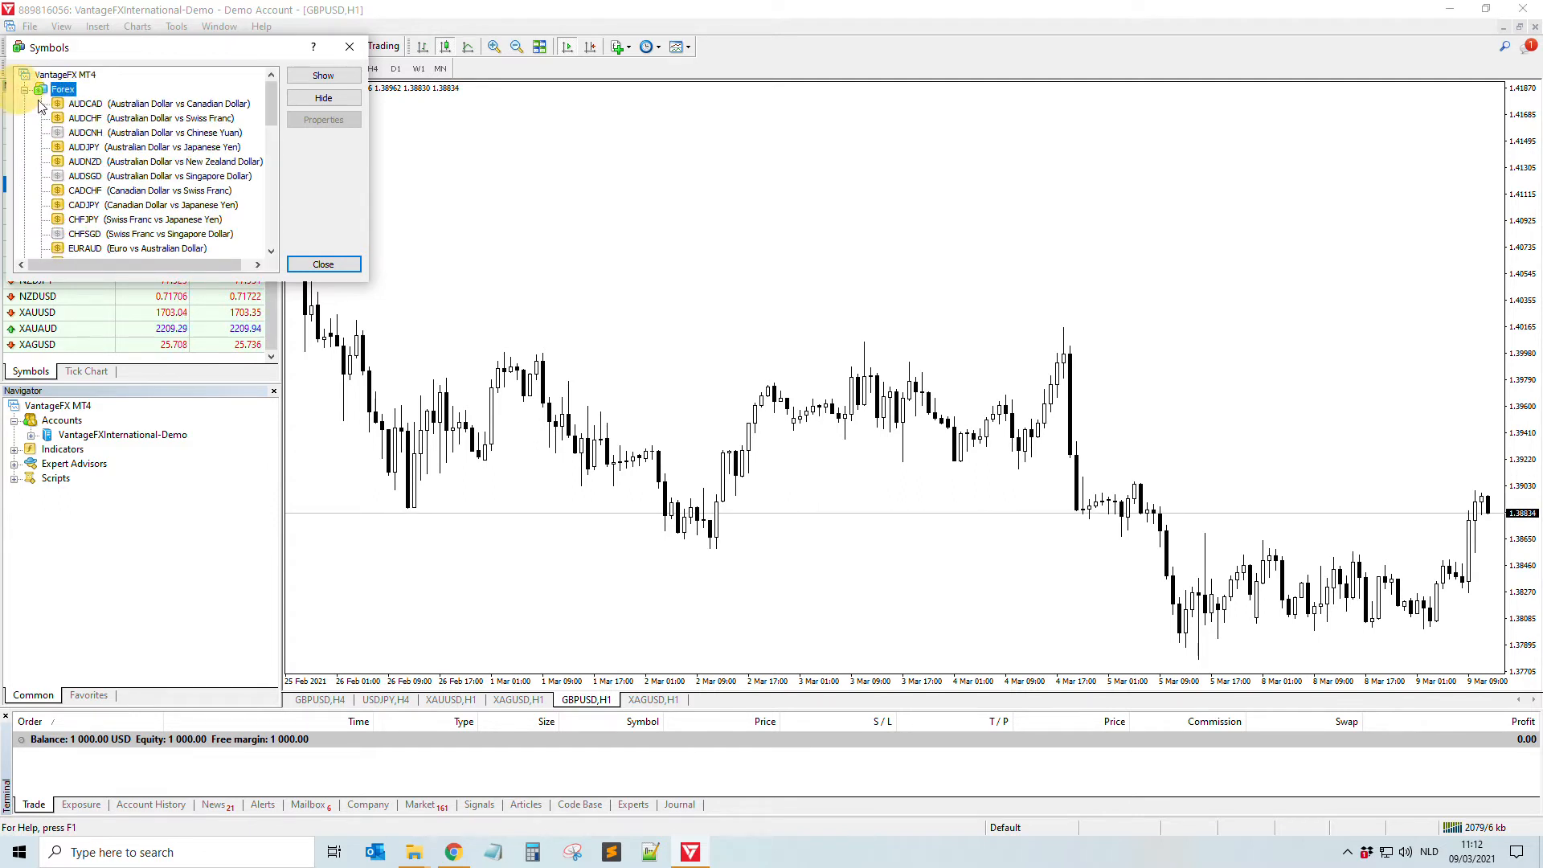
left_click(41, 89)
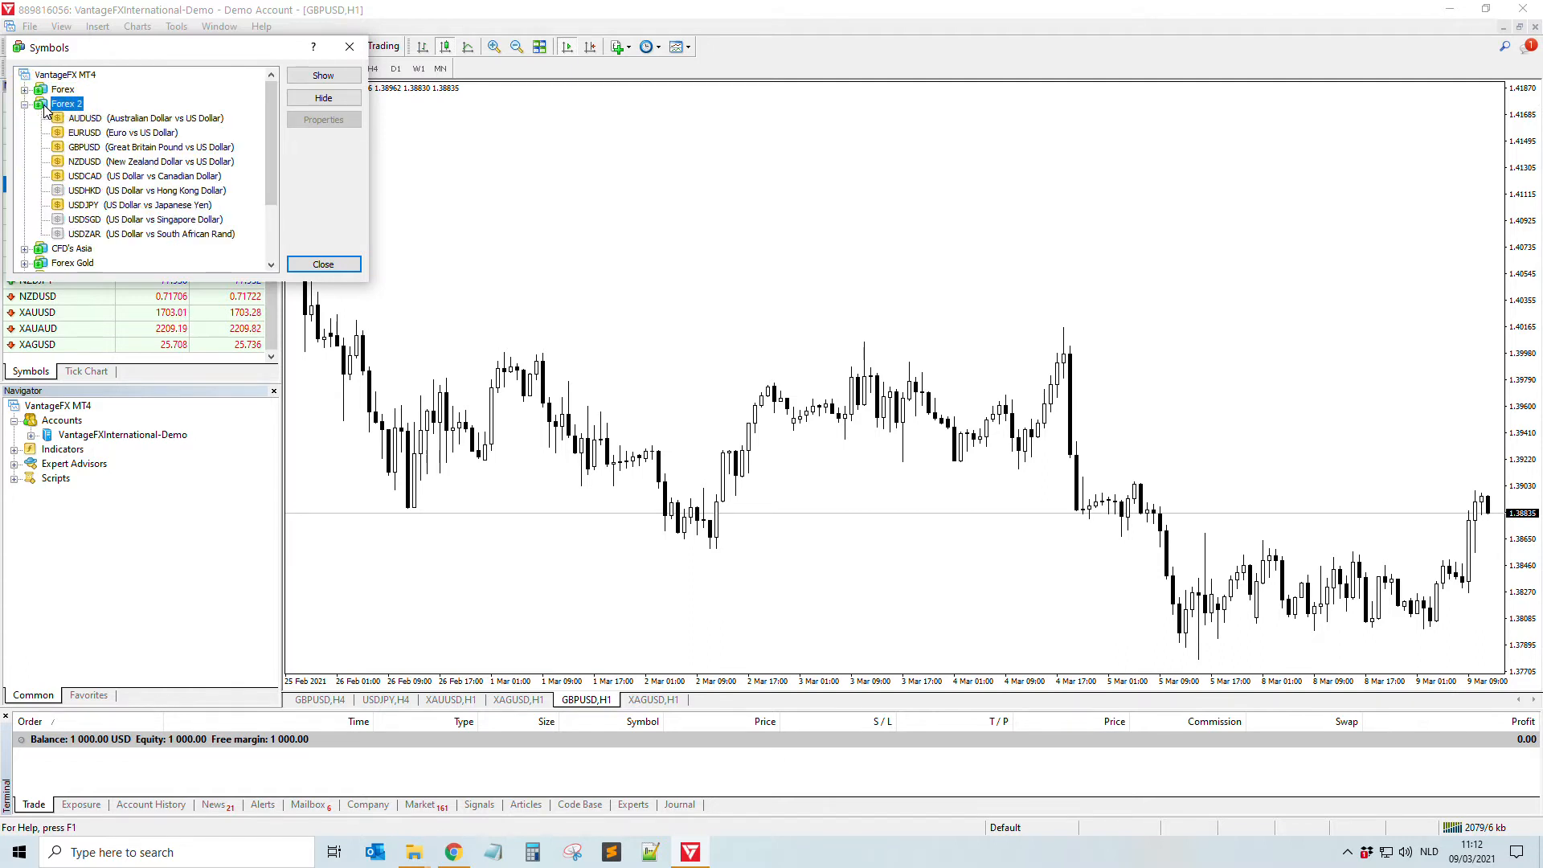
left_click(31, 103)
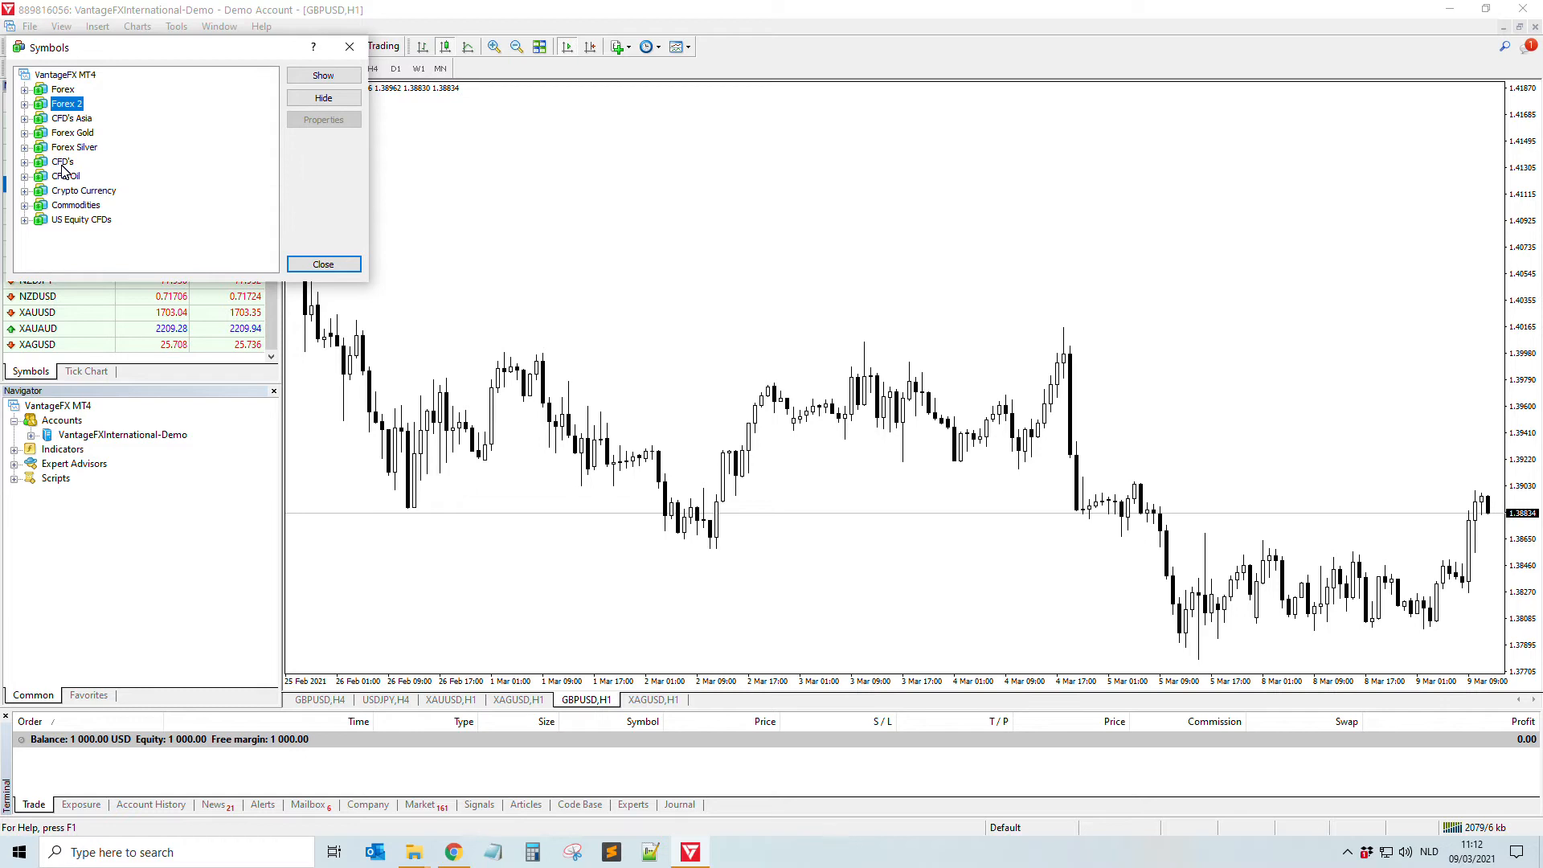
left_click(26, 160)
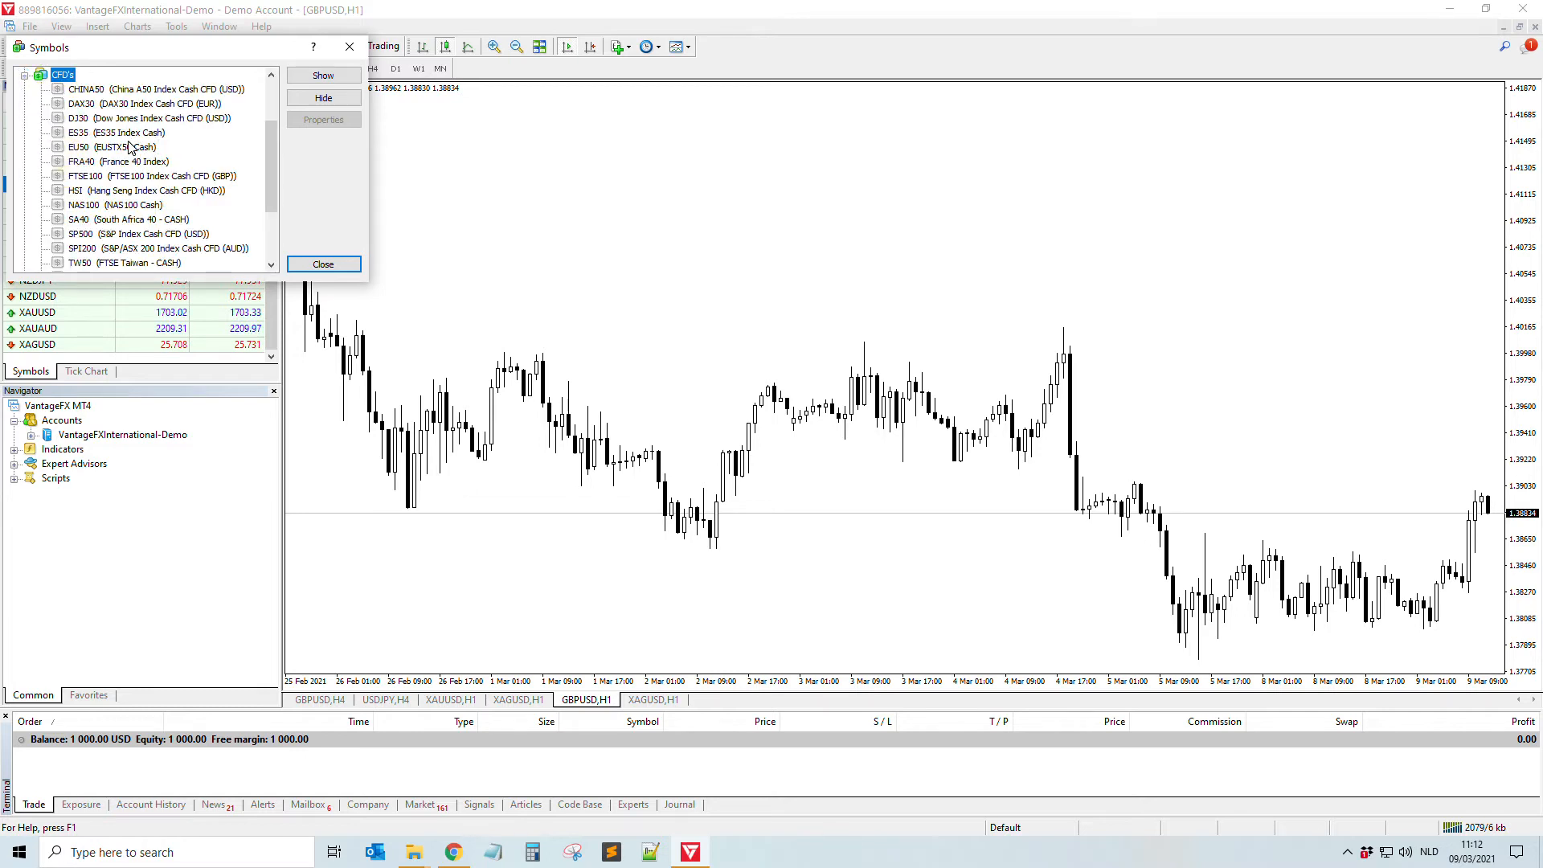
Step: Add the DJ30 Dow Jones index CFD to the Market Watch list
left_click(113, 103)
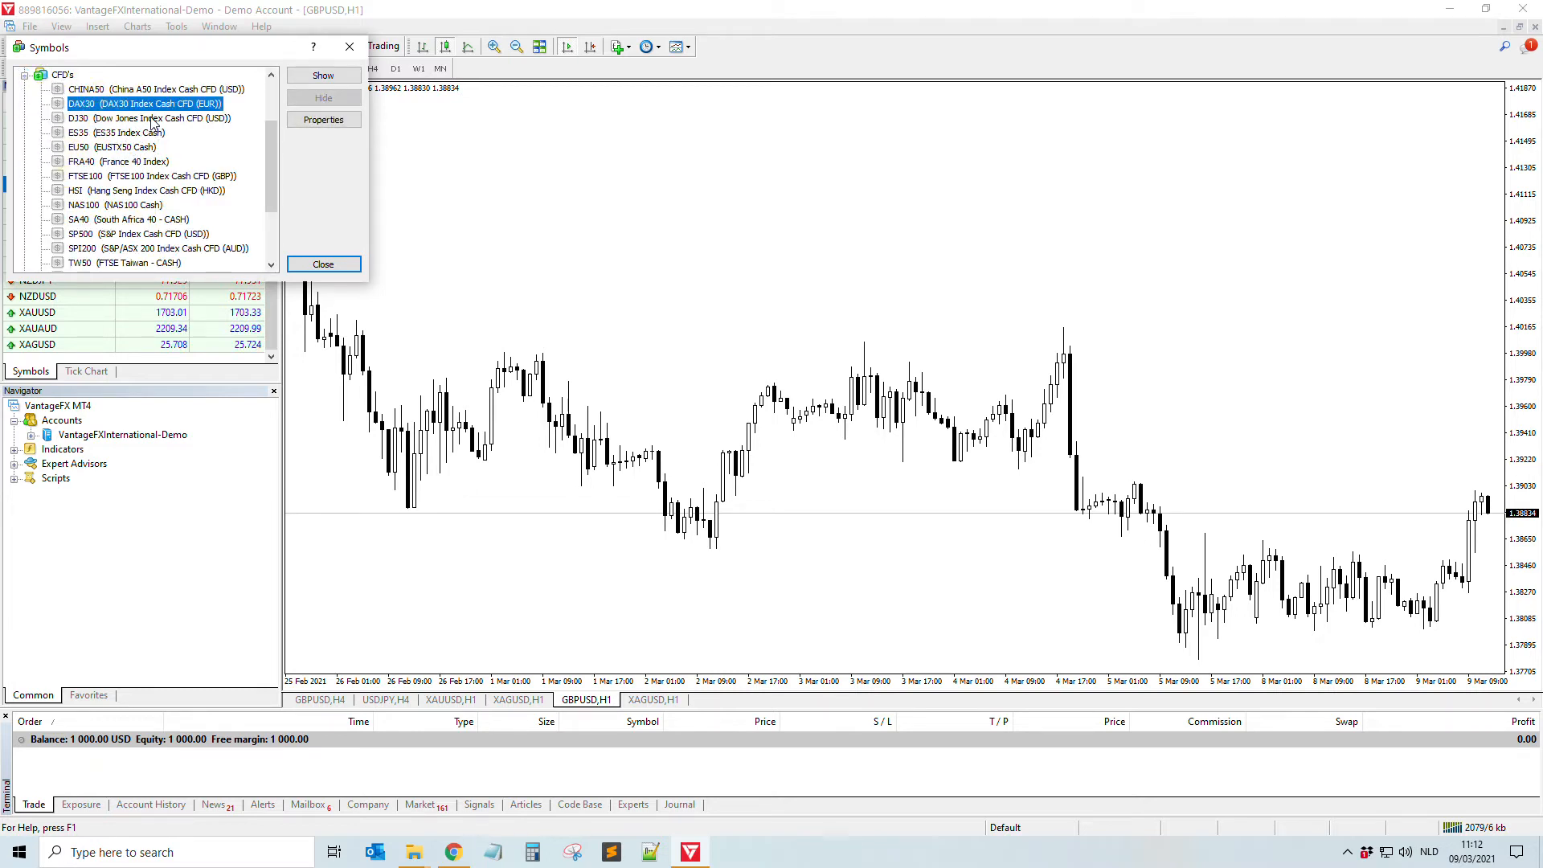
left_click(121, 119)
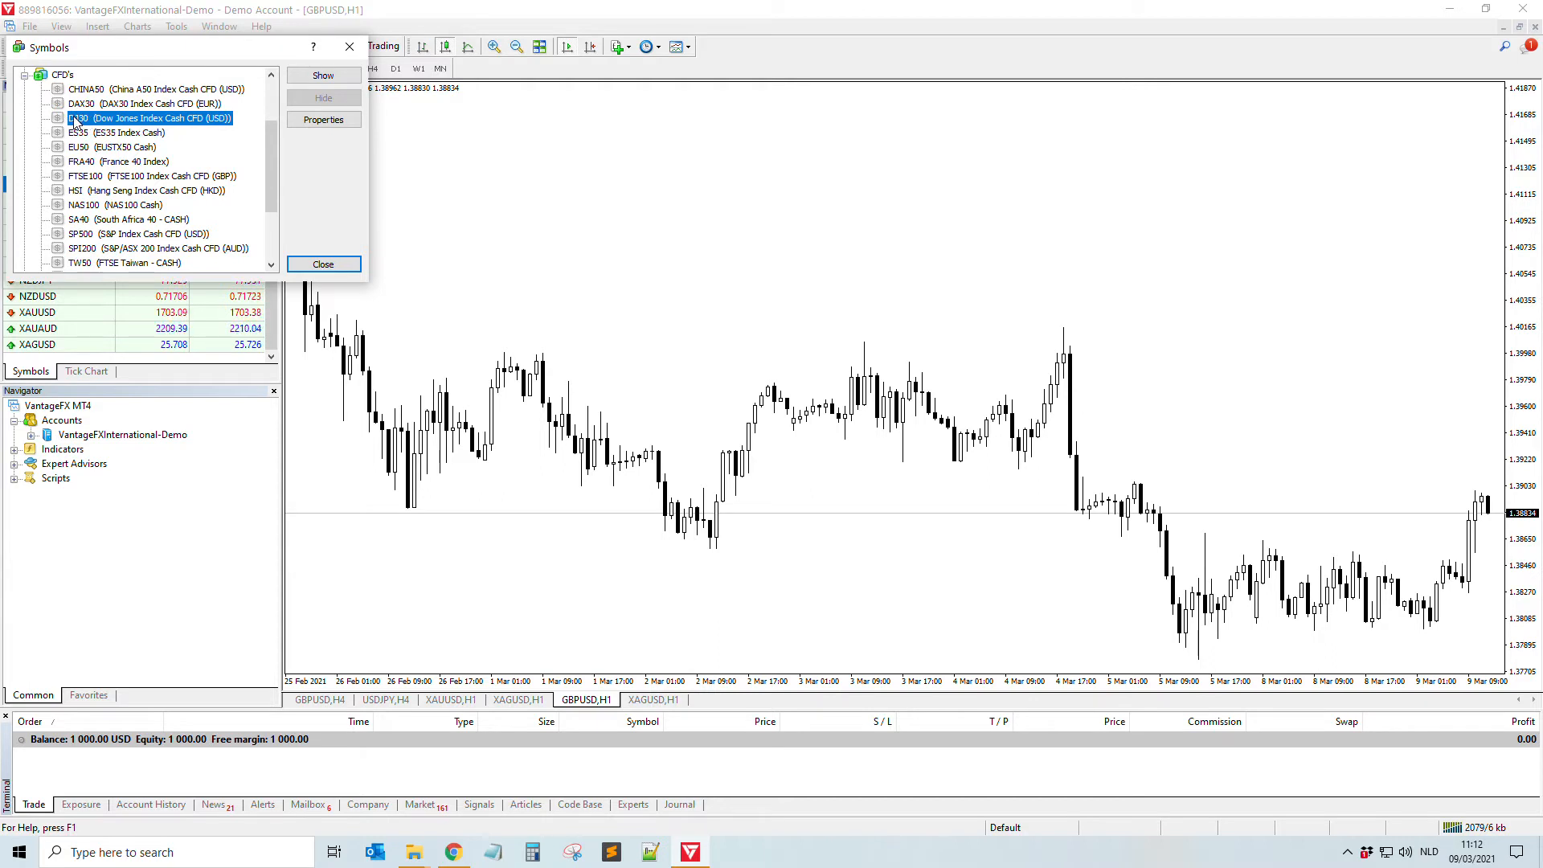
left_click(324, 74)
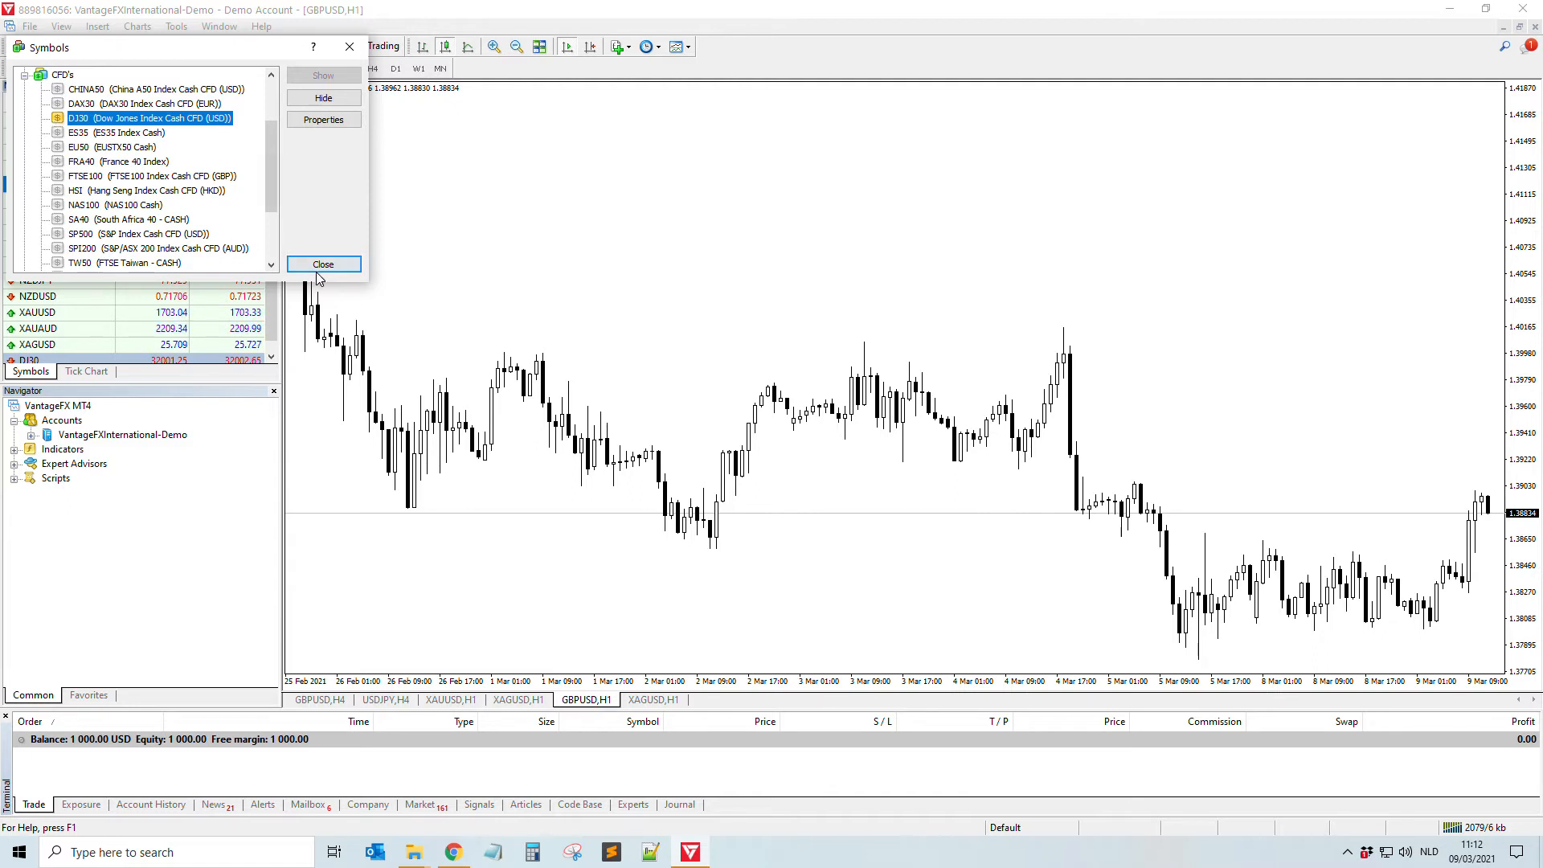
left_click(323, 263)
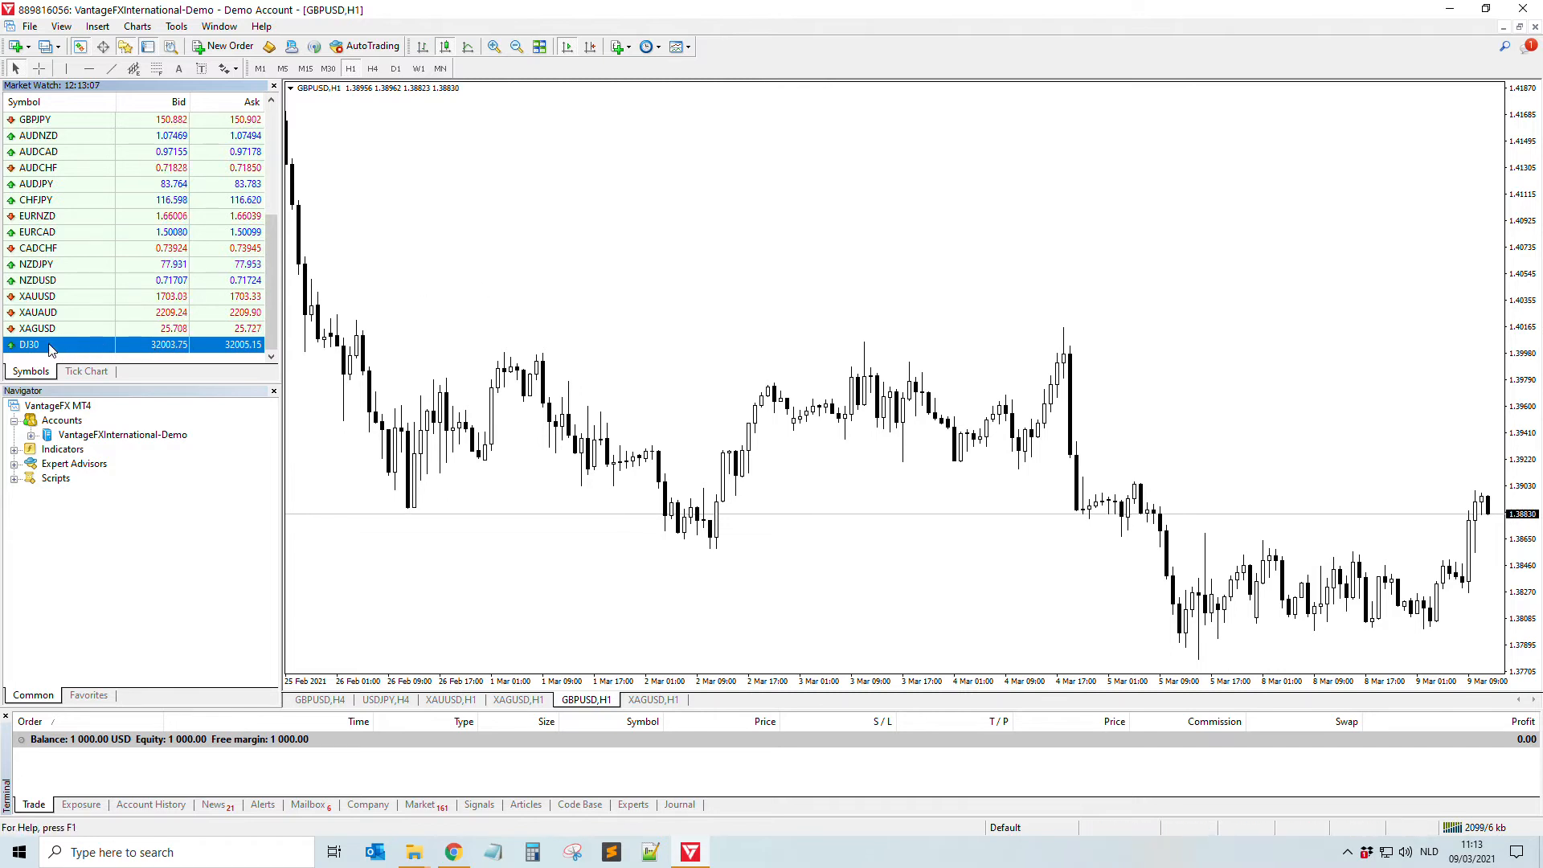
Step: Open a DJ30 hourly chart in its own window from Market Watch
right_click(48, 344)
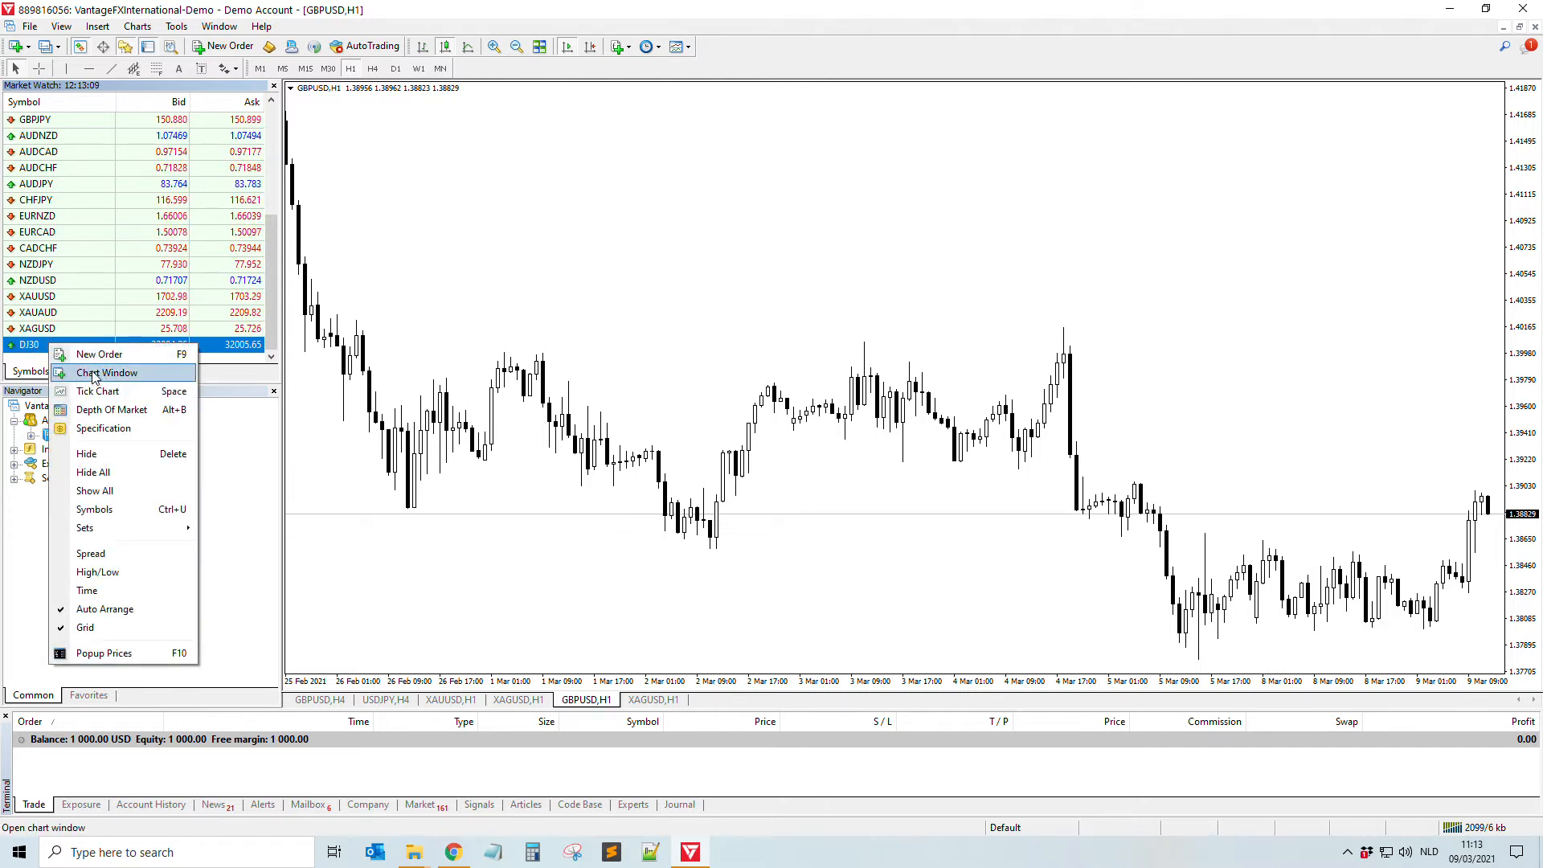
left_click(106, 373)
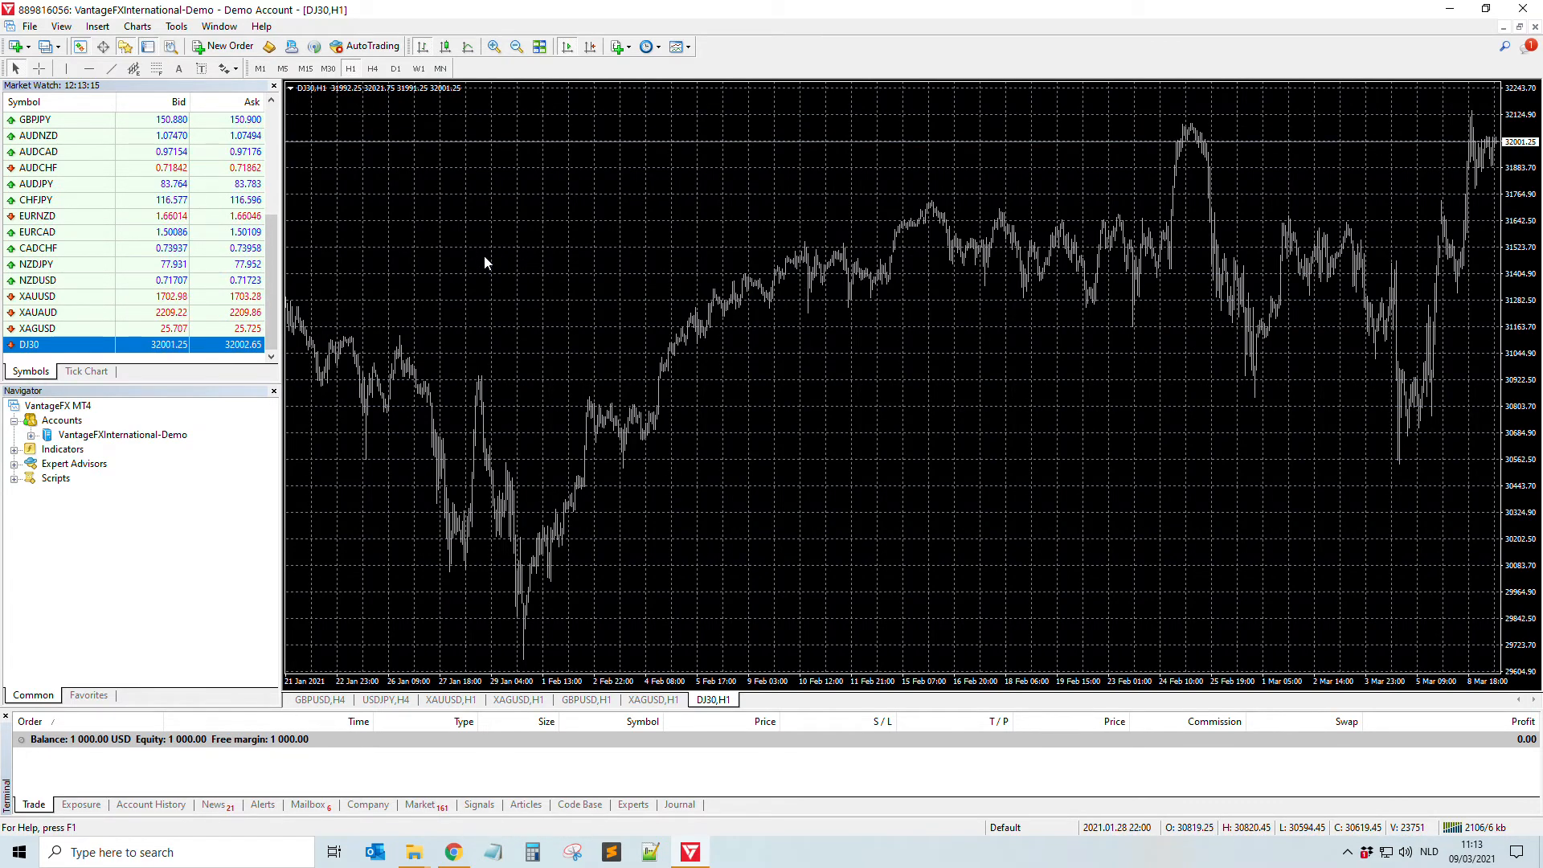
Step: Apply the Green On Black scheme with candlesticks to the DJ30 hourly chart
right_click(32, 220)
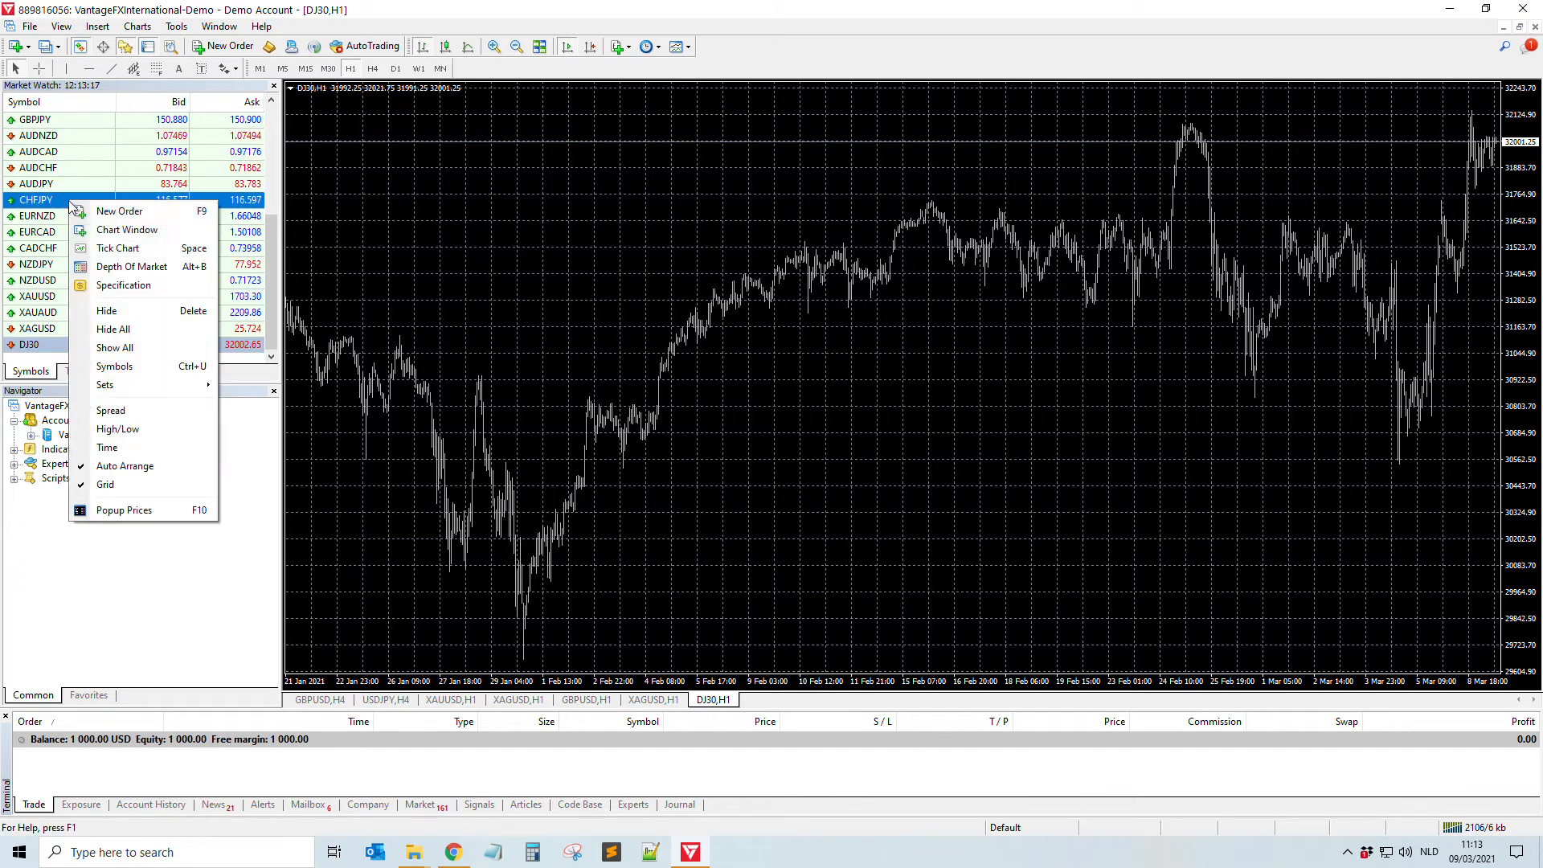
mouse_move(135, 367)
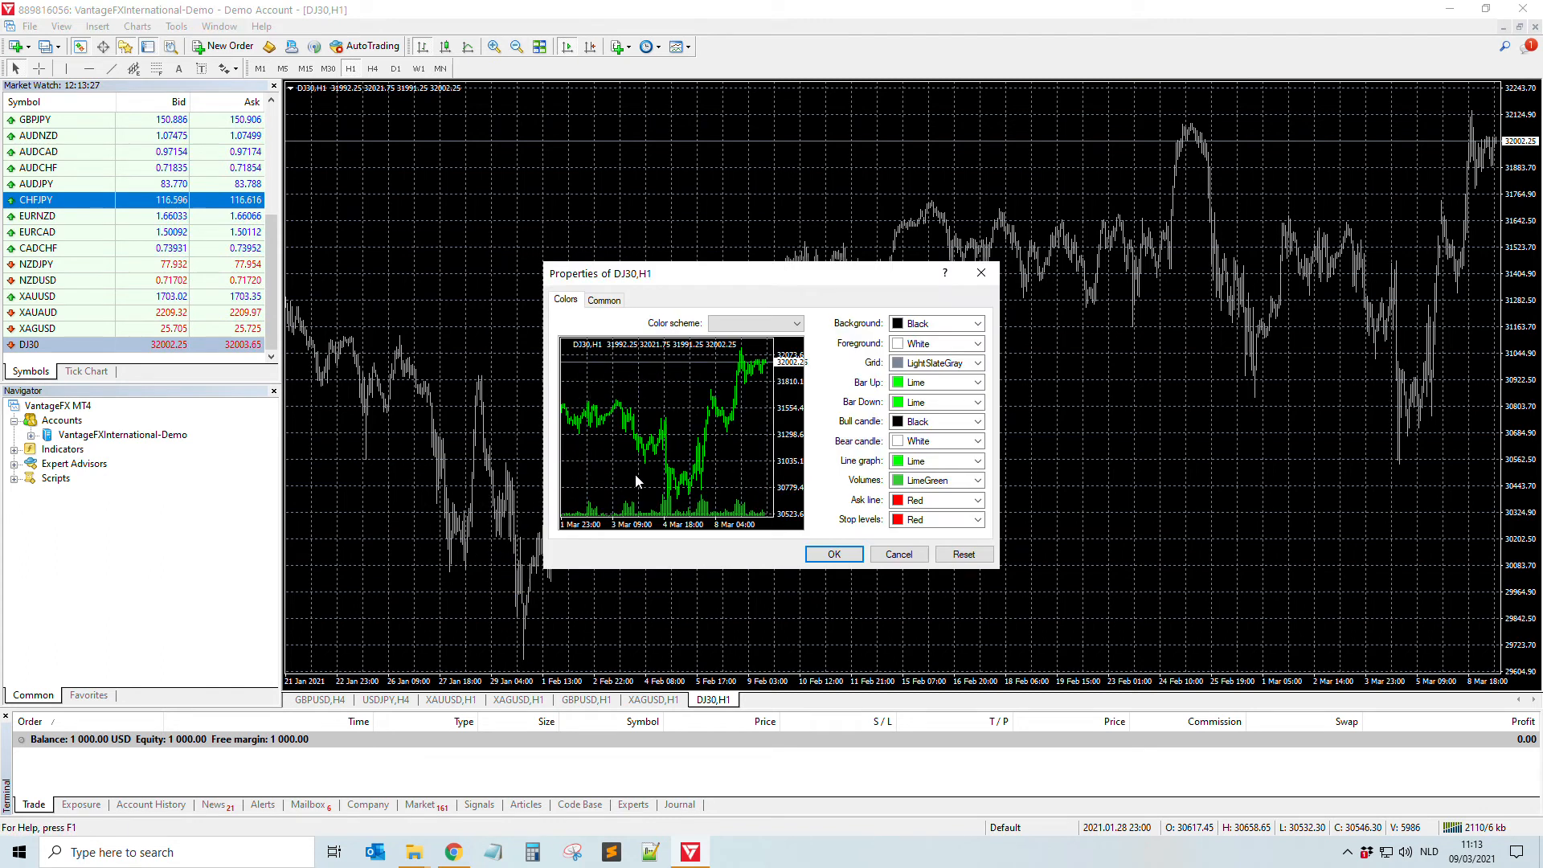
left_click(605, 299)
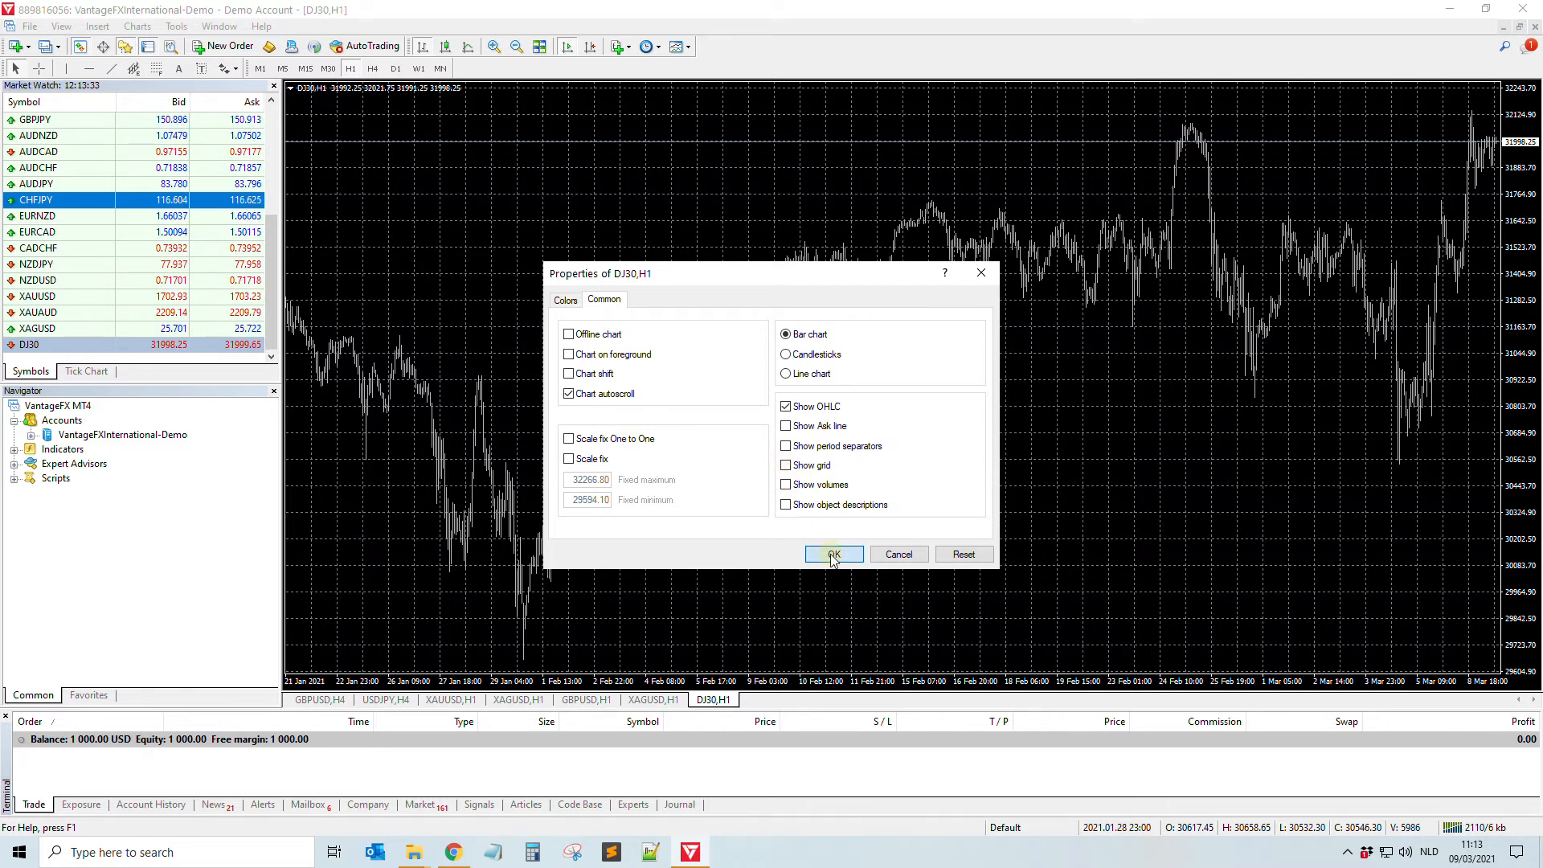
left_click(833, 554)
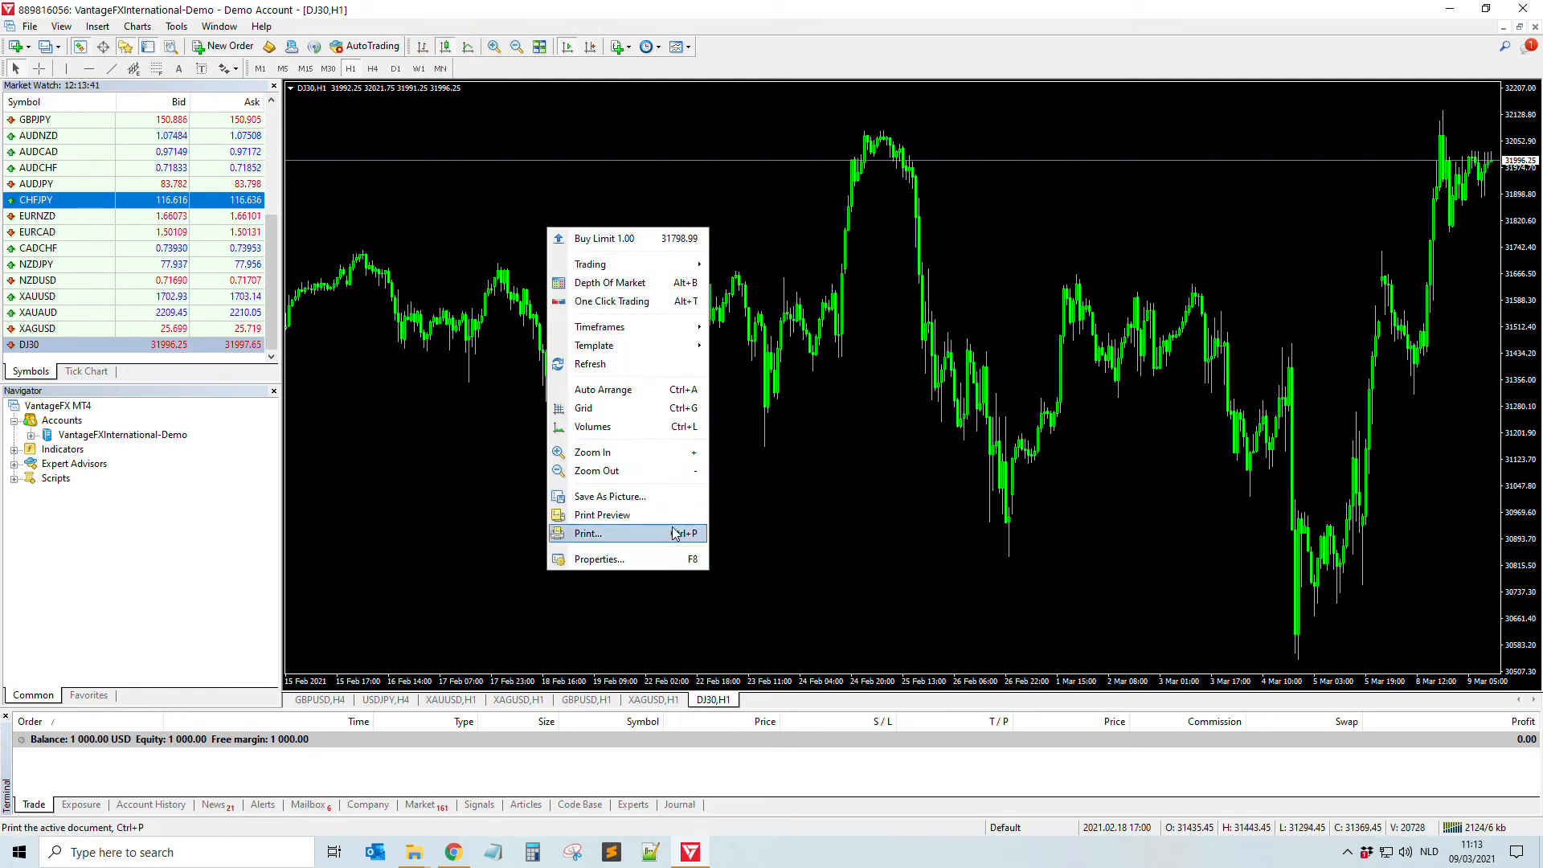
Step: Apply the Black On White colour scheme to the DJ30 chart
left_click(598, 560)
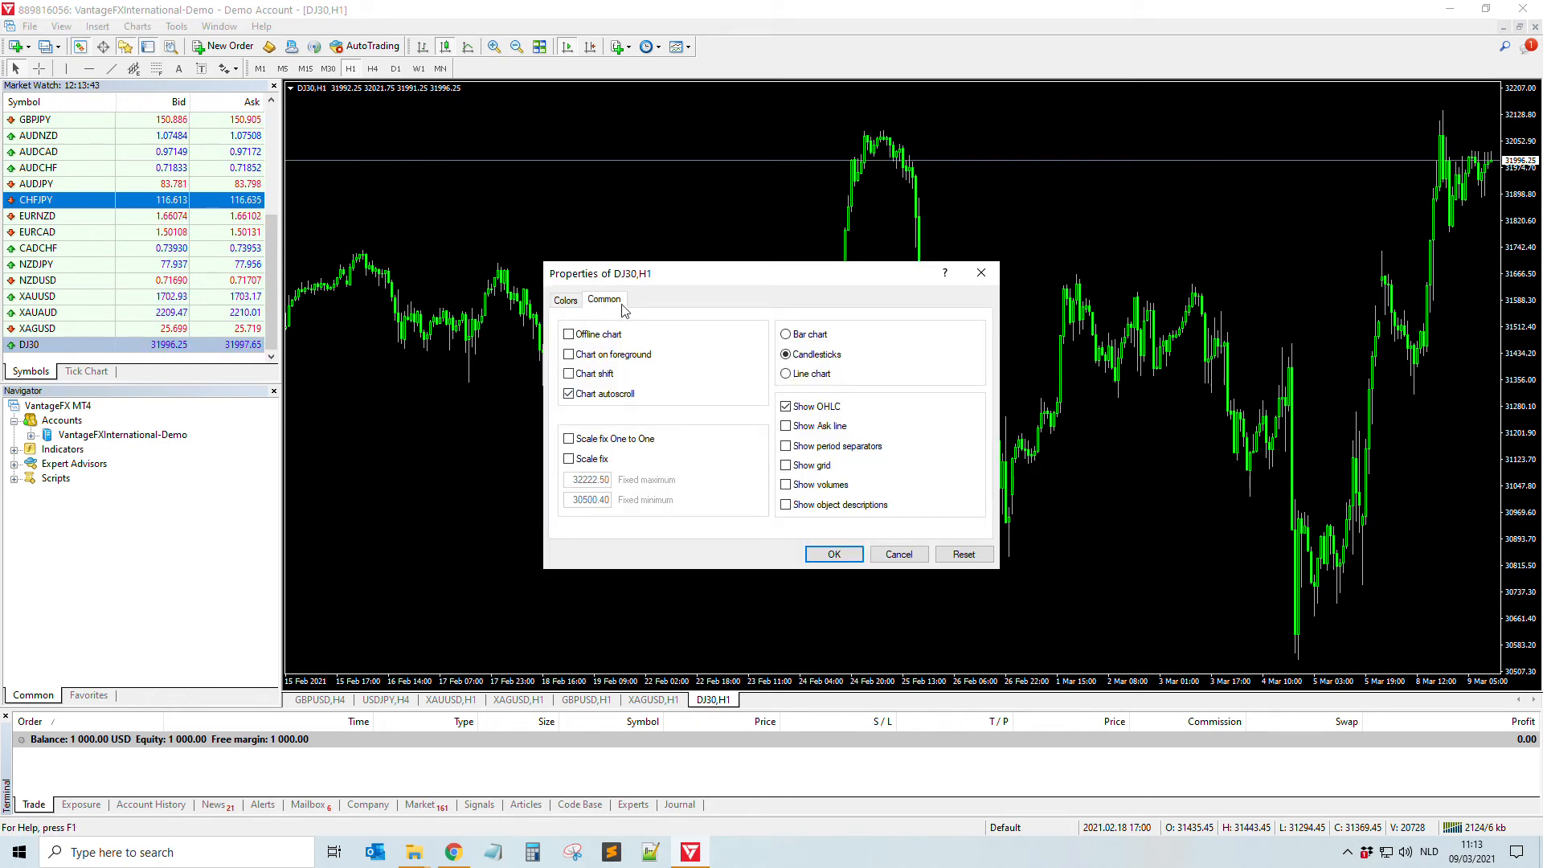
left_click(565, 299)
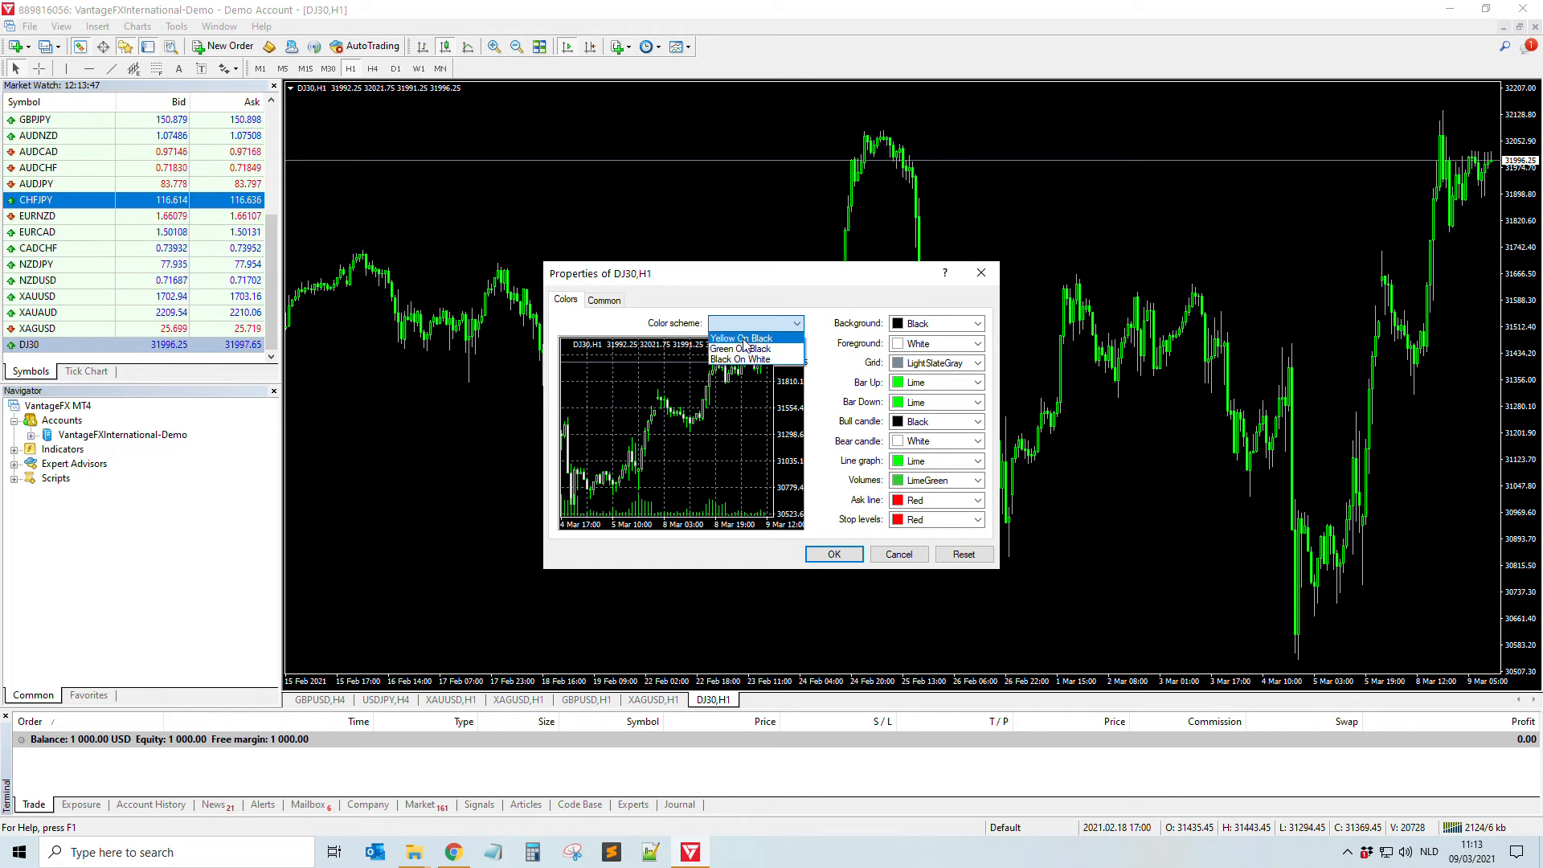
left_click(739, 358)
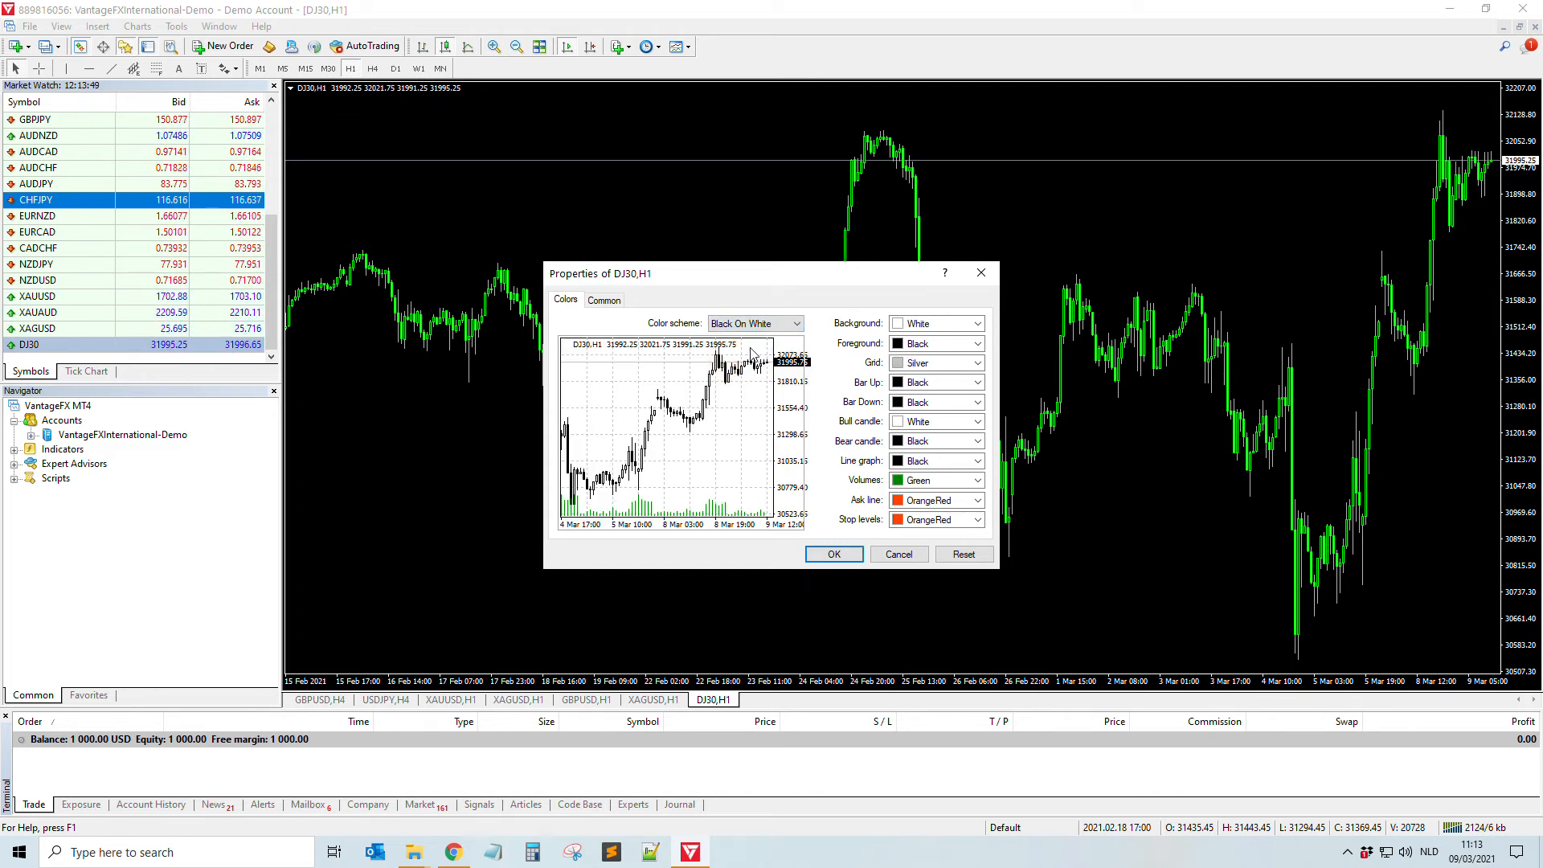
left_click(834, 553)
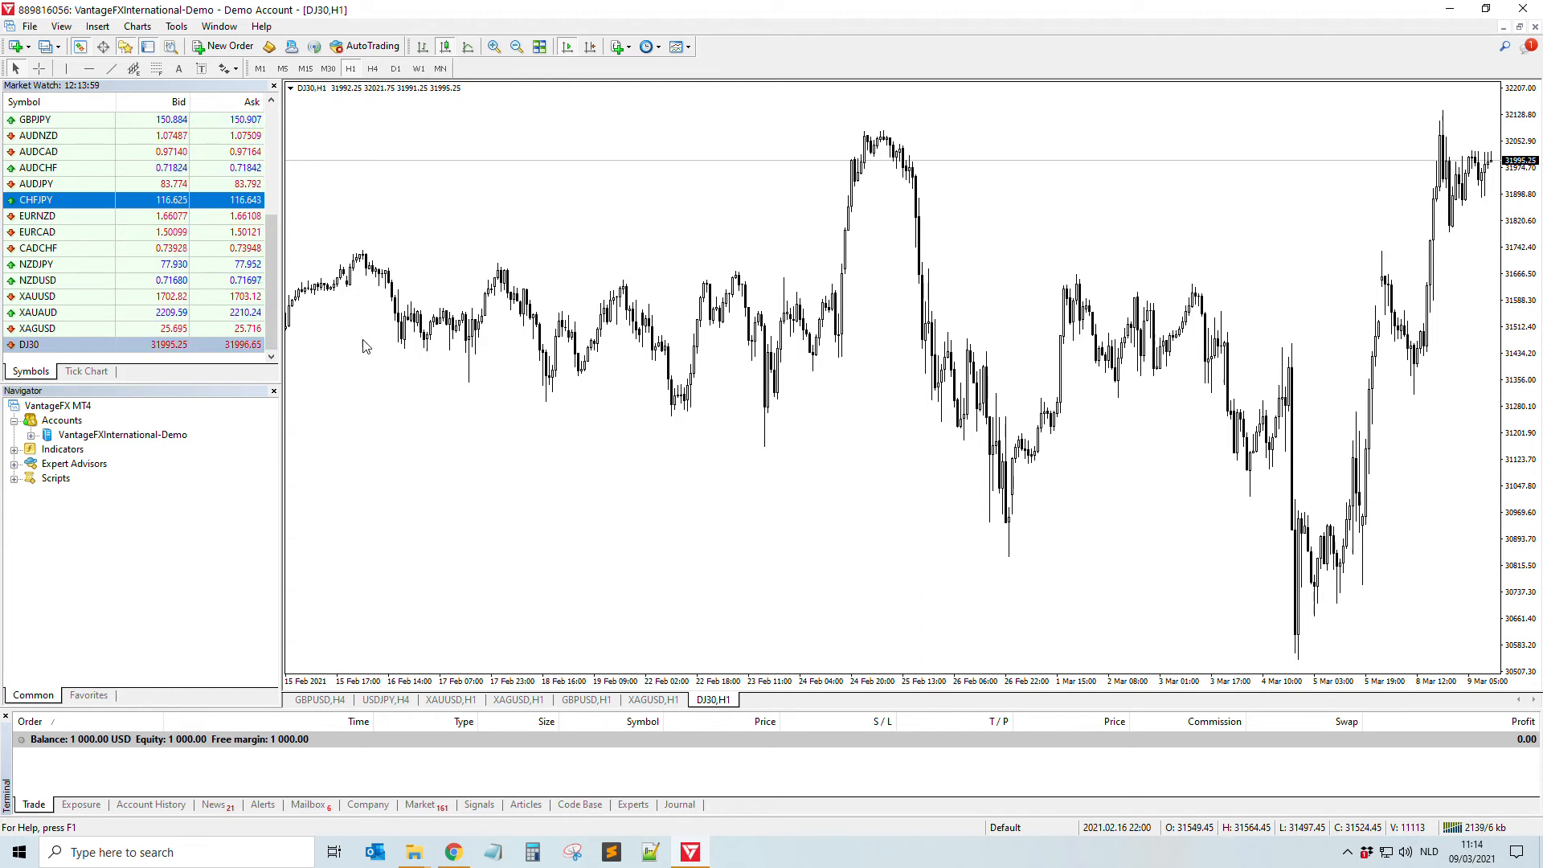
Step: Select DJ30 in Market Watch, check the symbols list and switch to the GBPUSD hourly chart
left_click(29, 344)
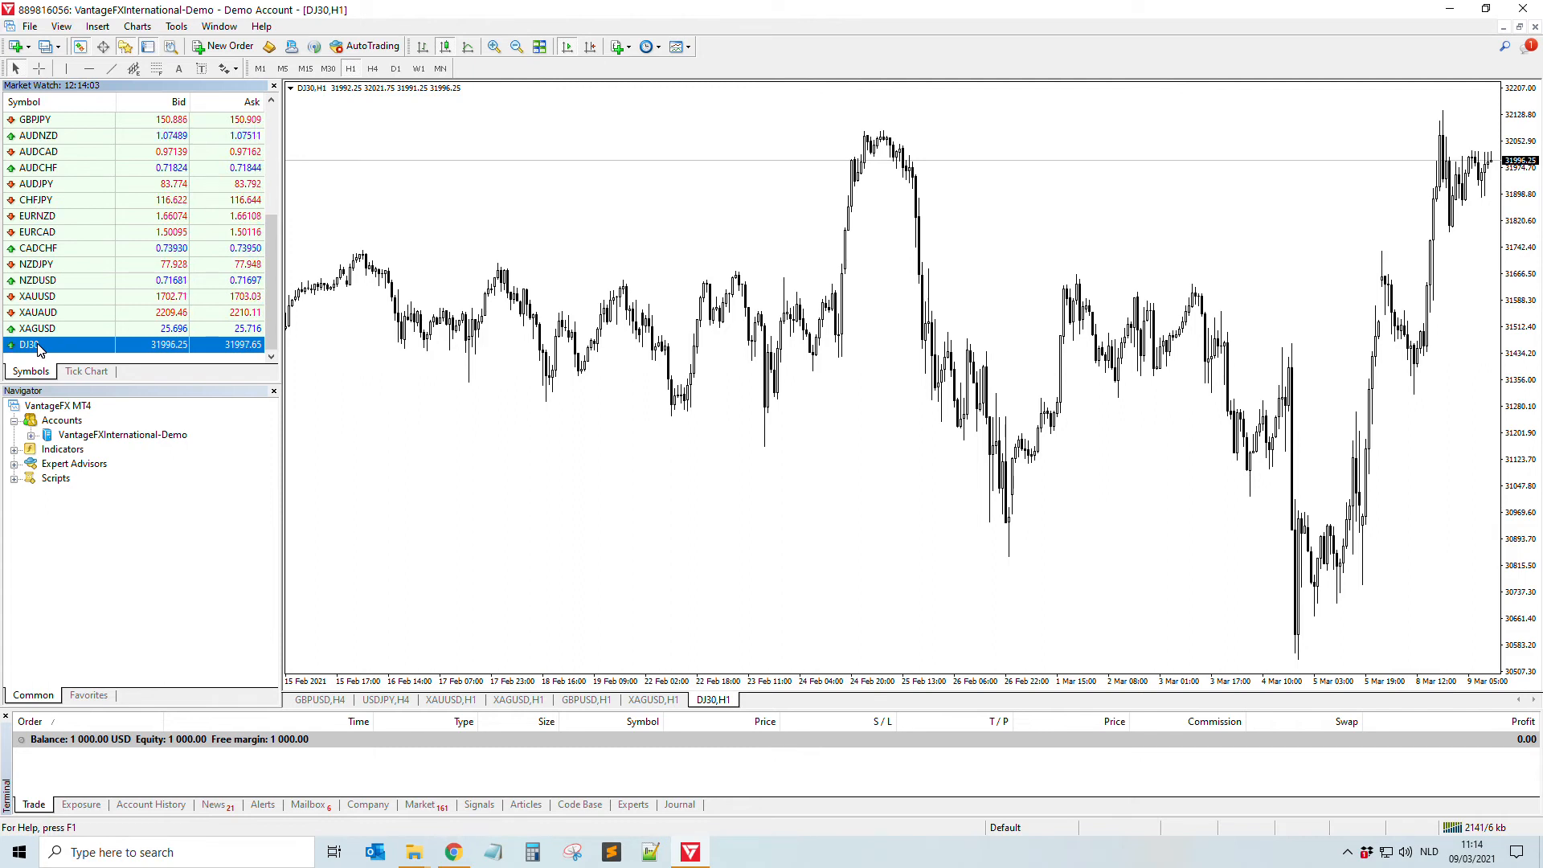
mouse_move(32, 344)
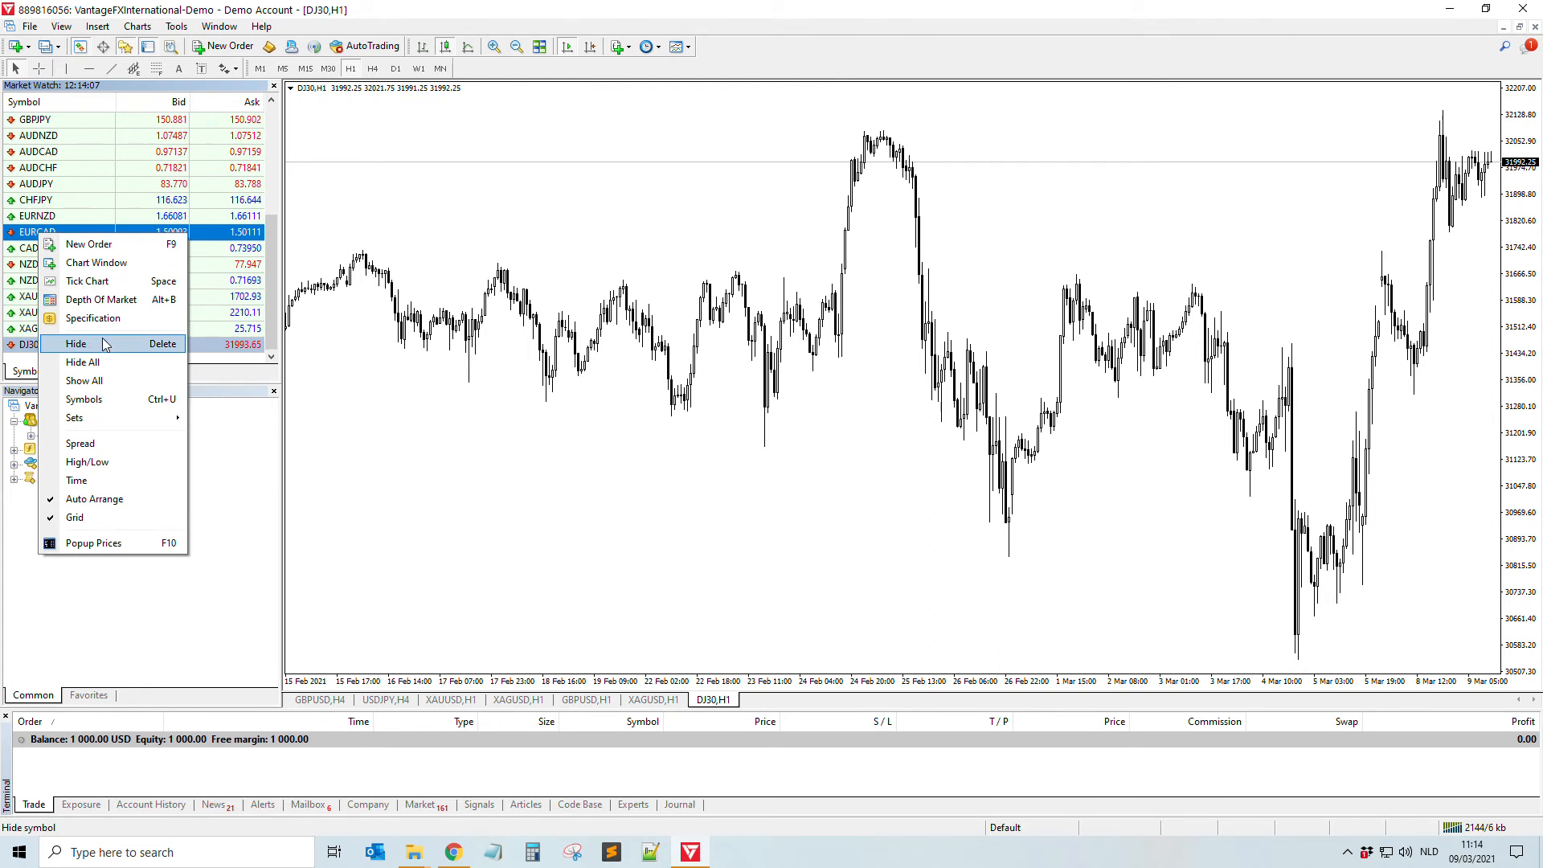
left_click(84, 399)
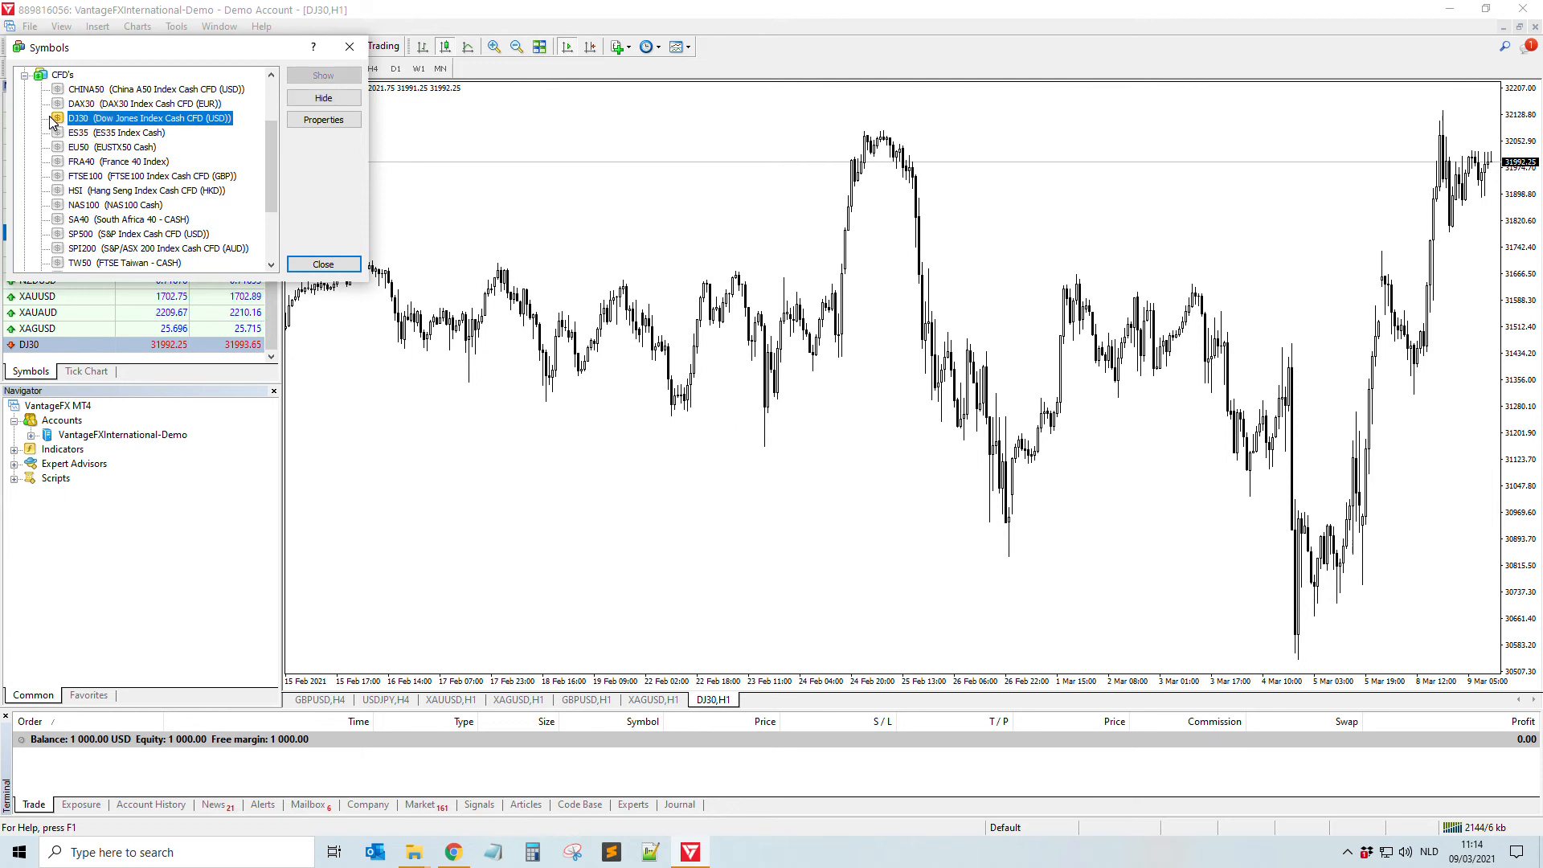
left_click(323, 264)
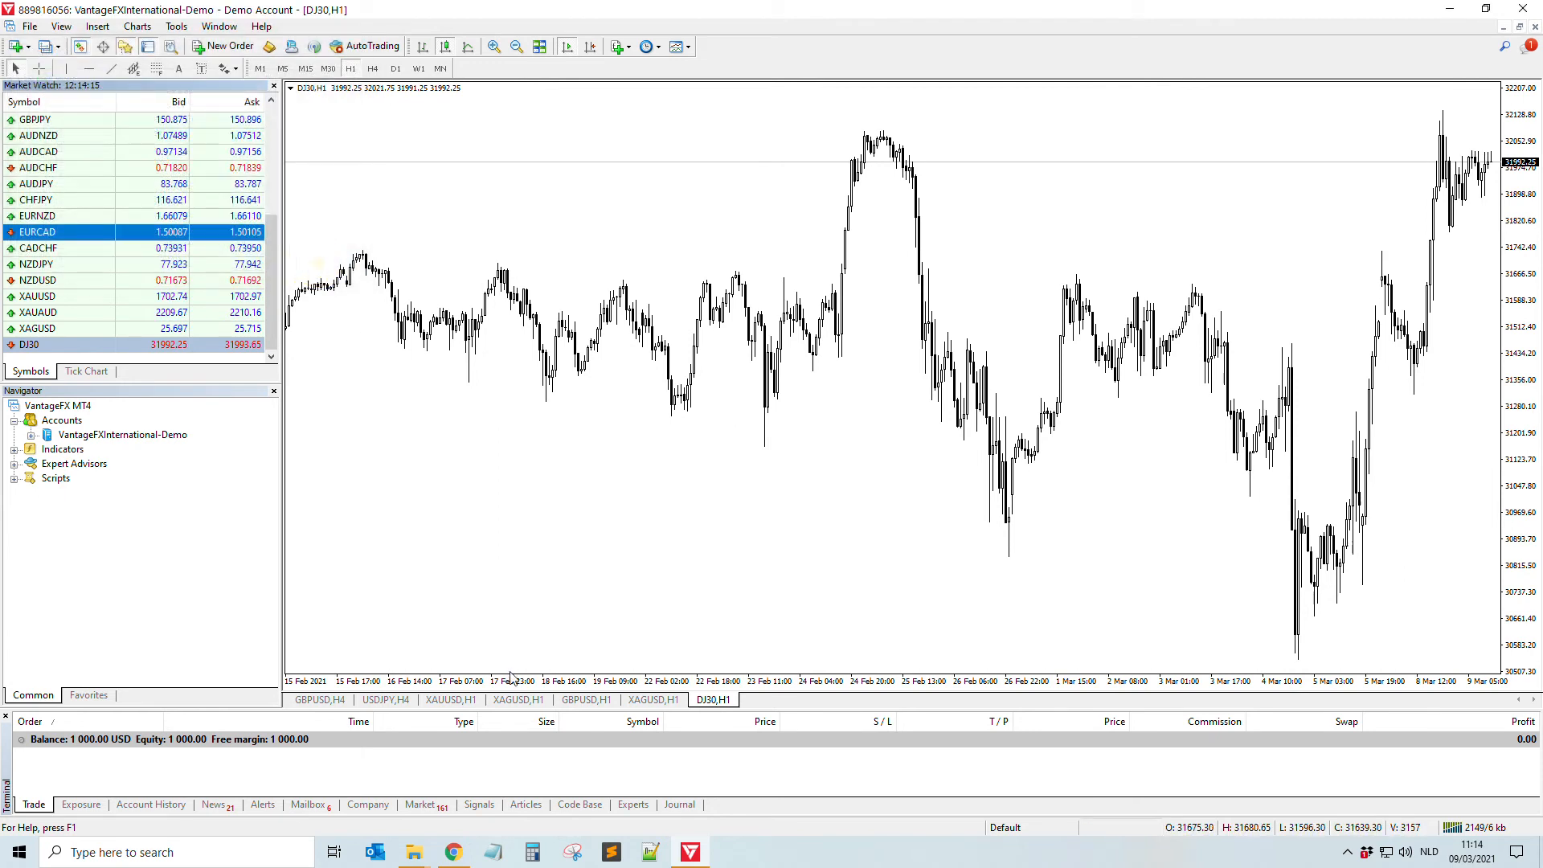
left_click(586, 700)
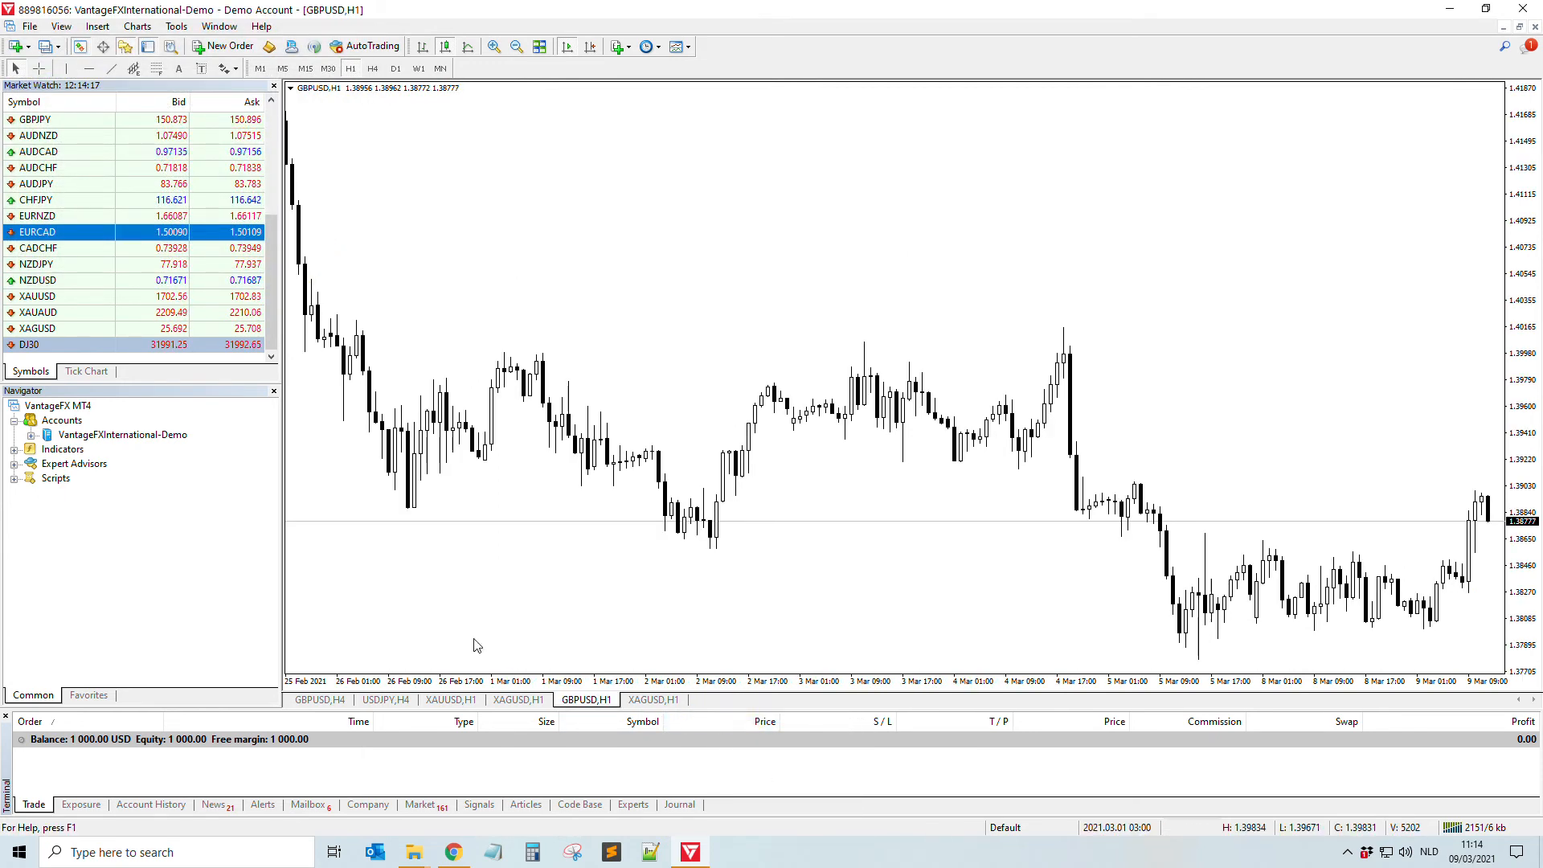
Step: Reopen the Symbols catalogue and locate DJ30 in the CFD's group
right_click(48, 184)
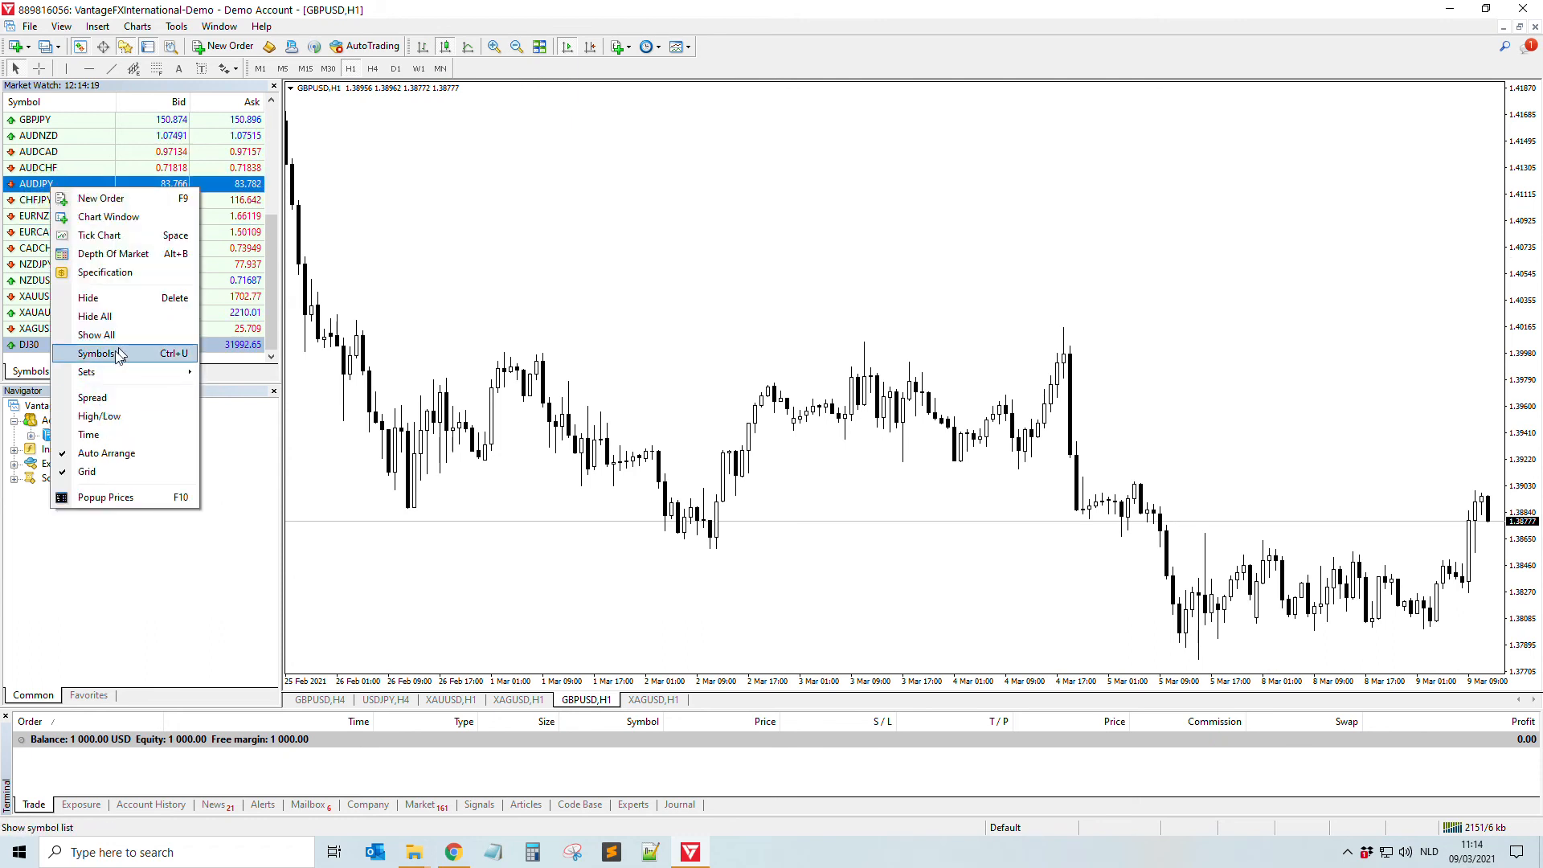
left_click(96, 354)
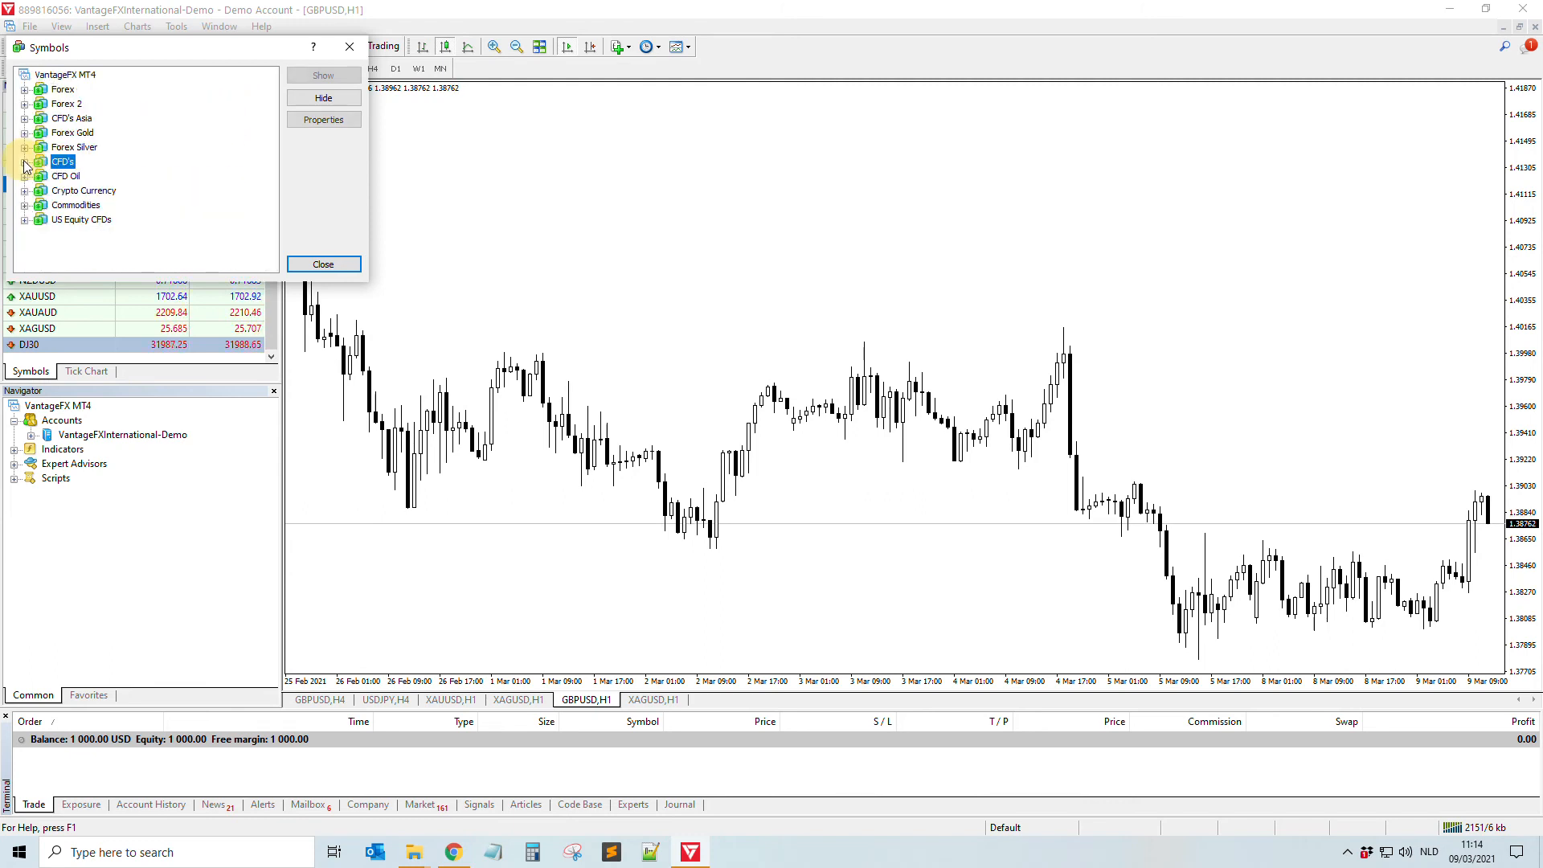
left_click(323, 263)
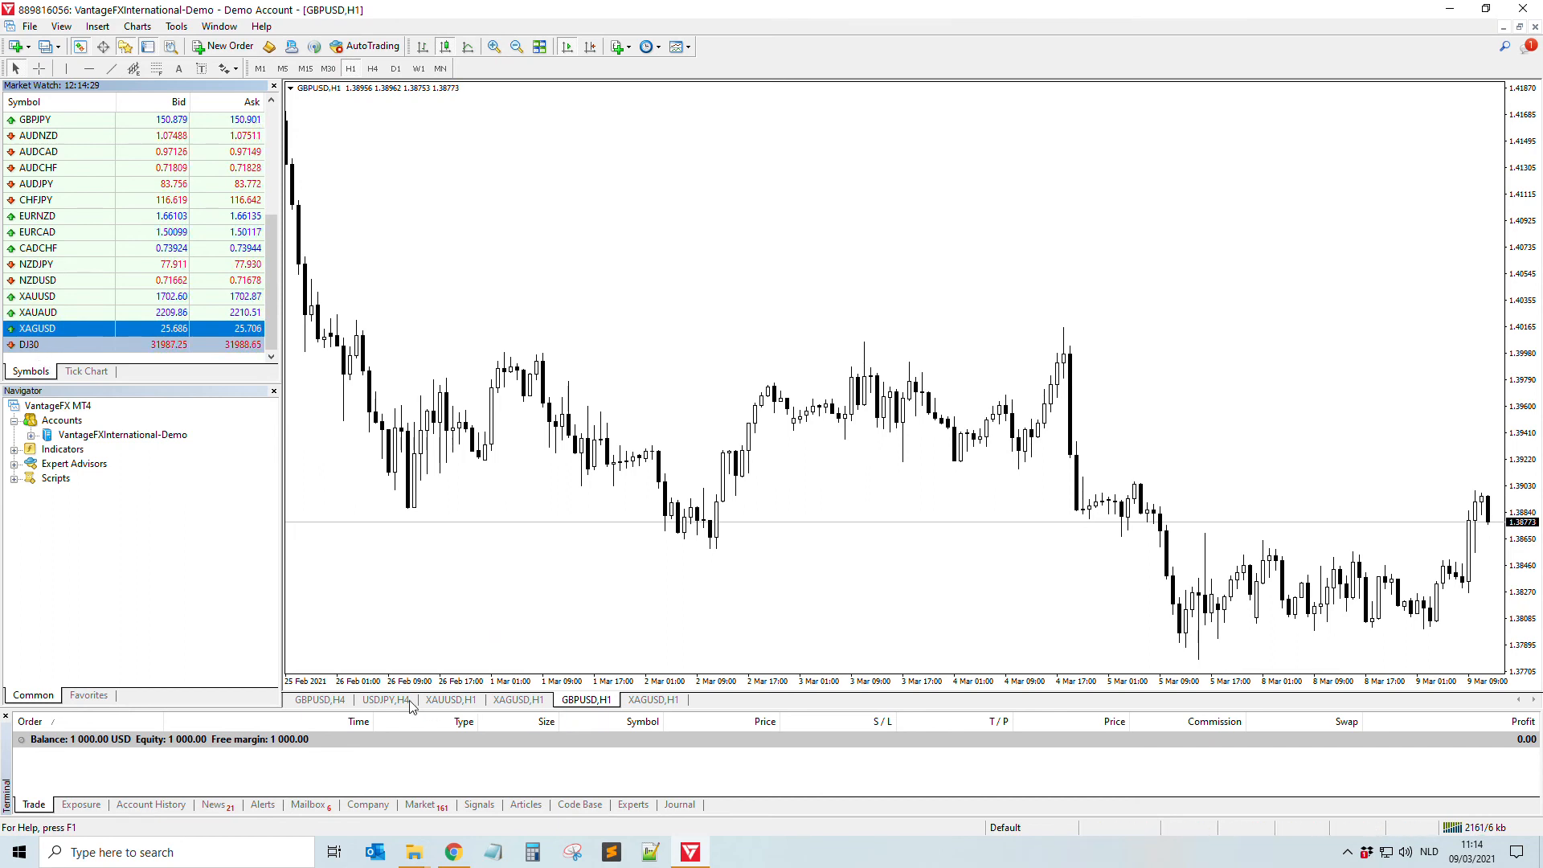
left_click(57, 231)
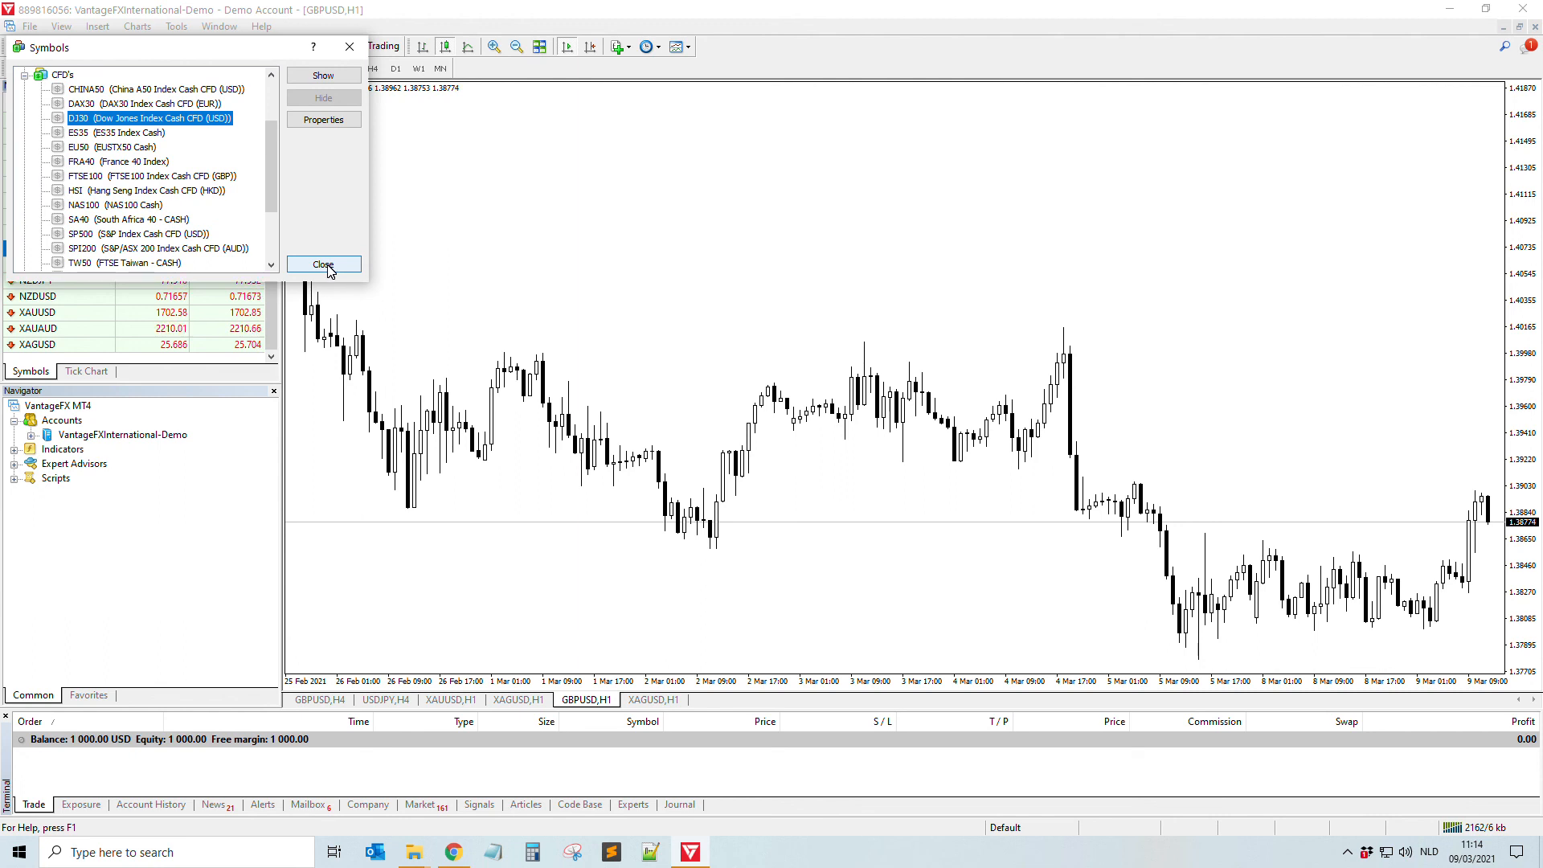
left_click(323, 74)
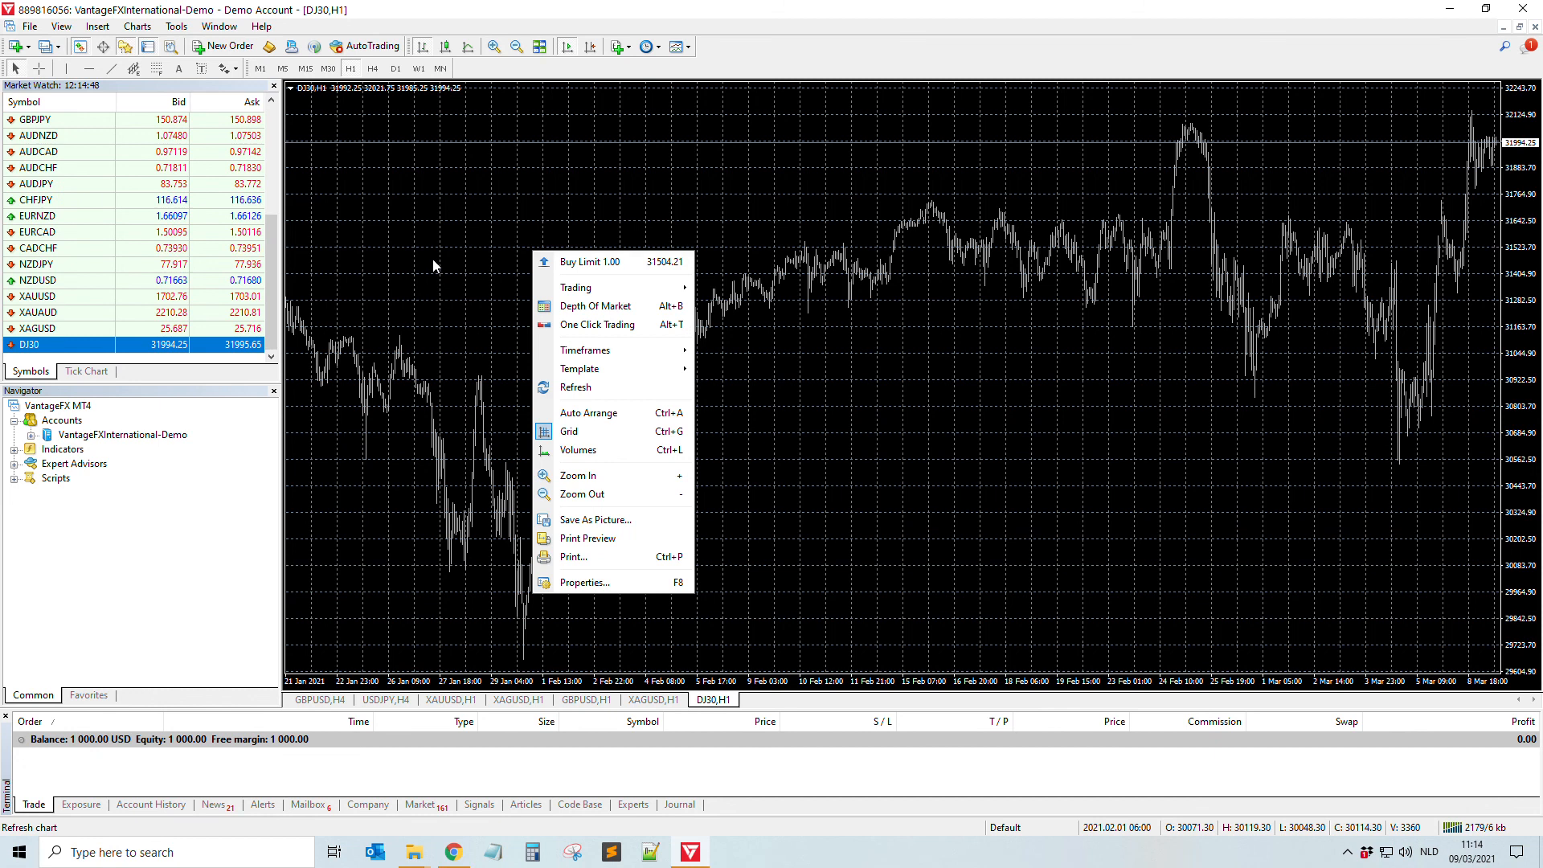
Step: Refresh the DJ30 hourly chart after closing the symbols list
left_click(416, 267)
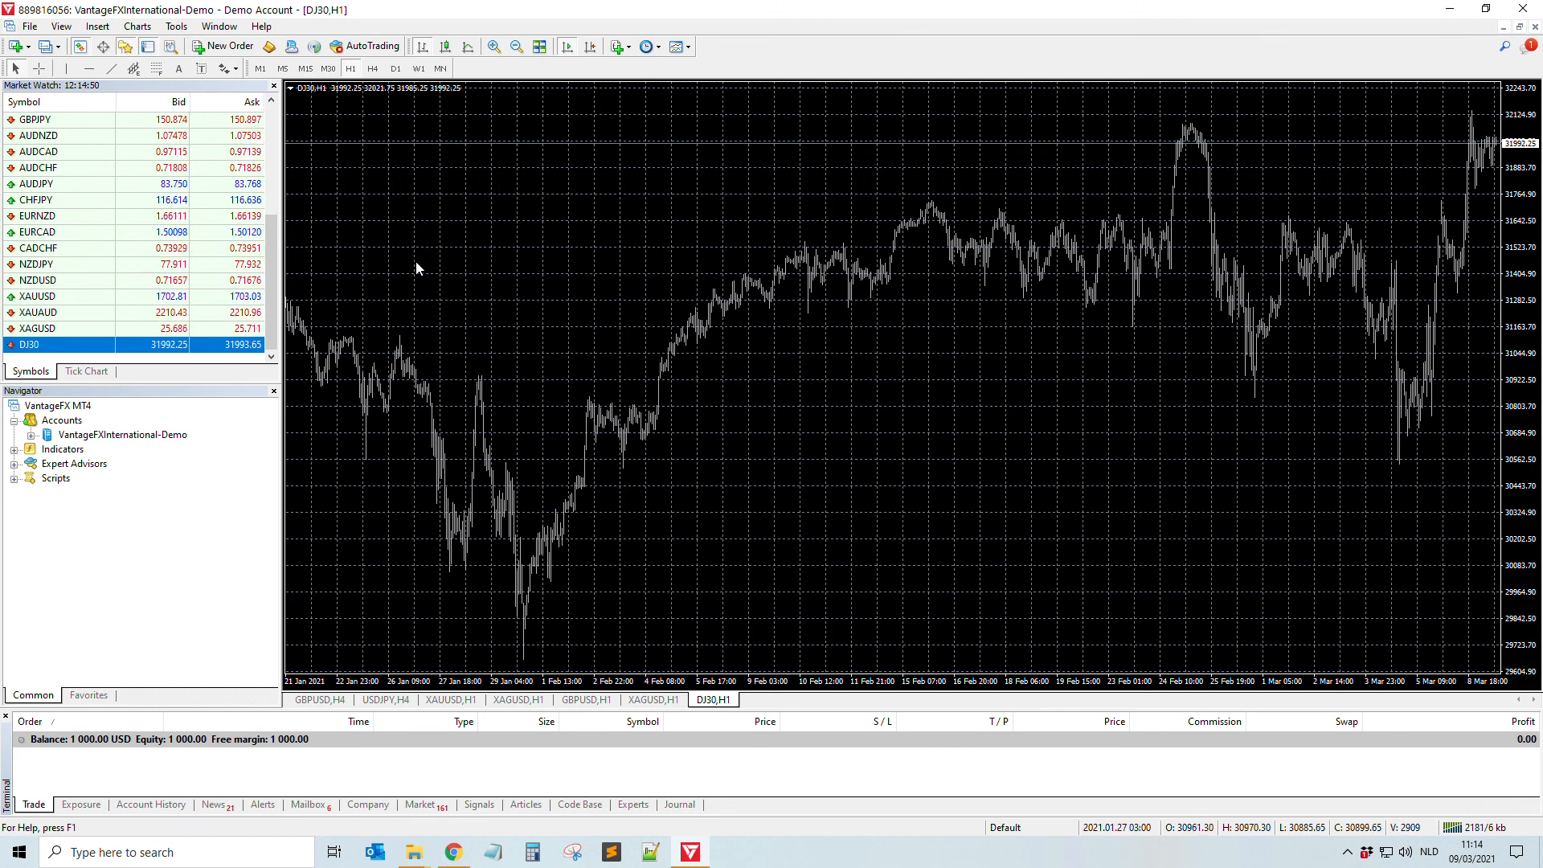